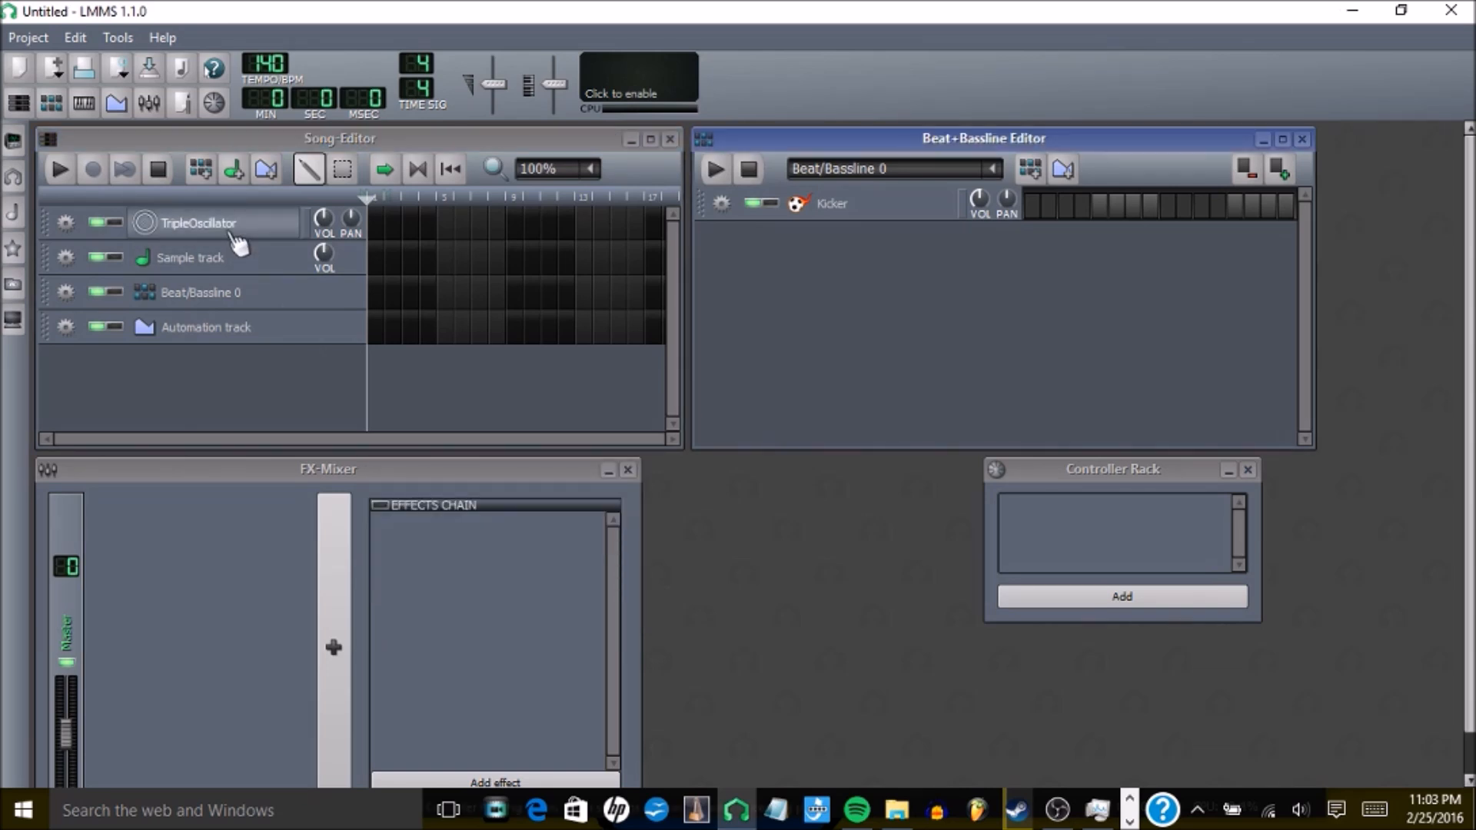
Step: Open the TripleOscillator track's settings window and move it to the left
click(202, 223)
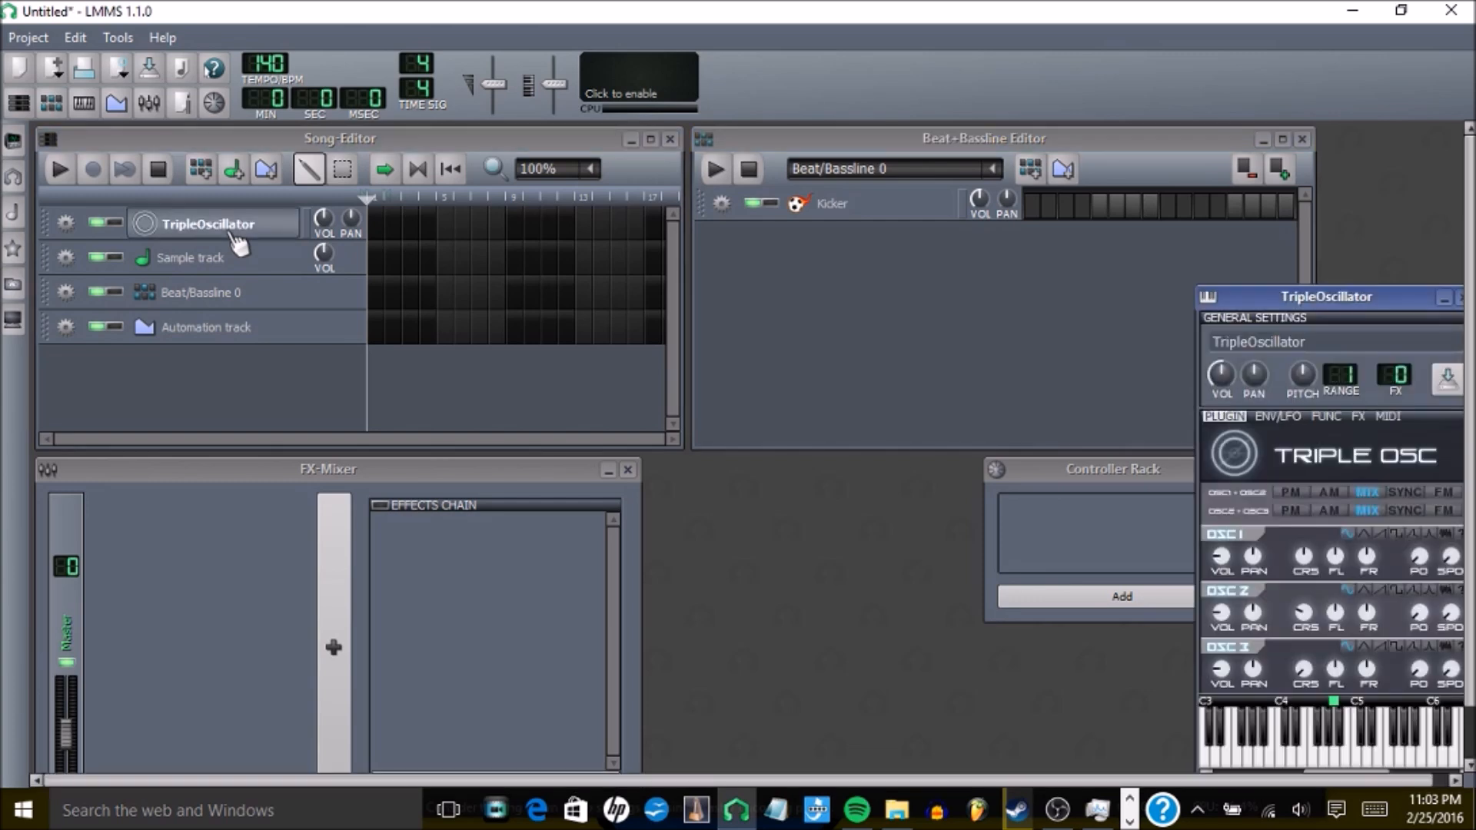
drag(1327, 297, 302, 125)
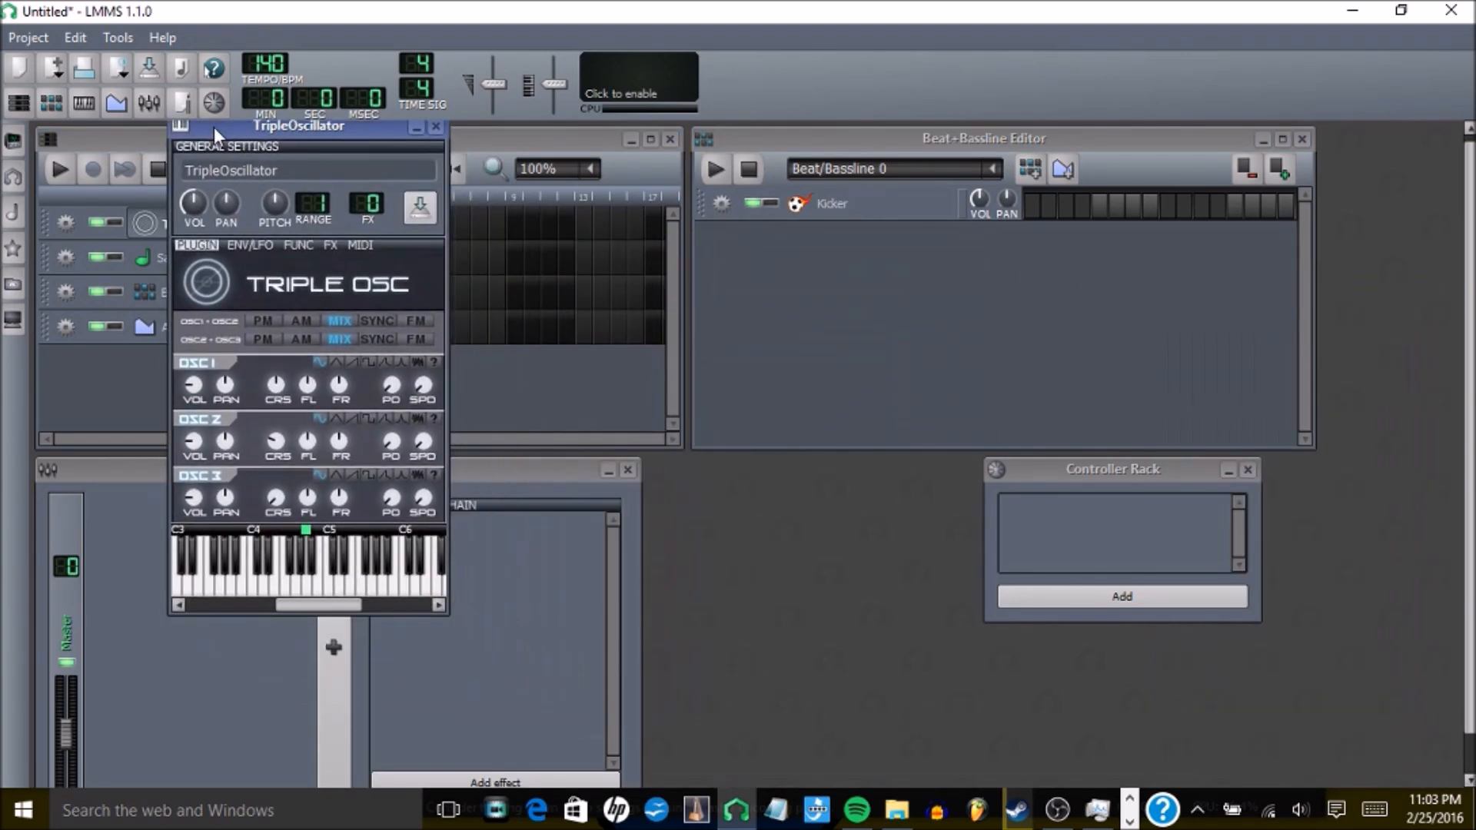
mouse_move(277, 391)
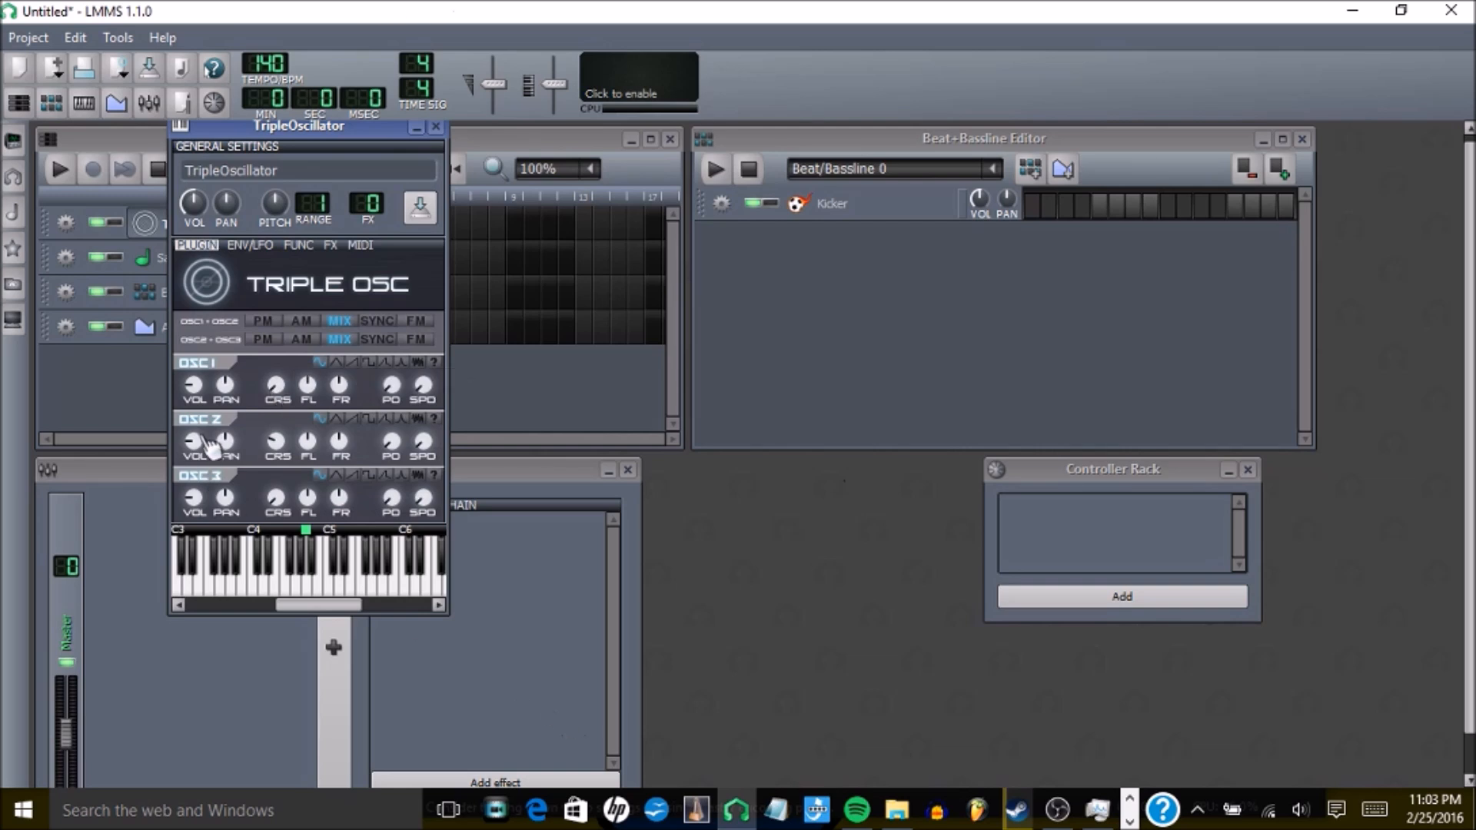
mouse_move(279, 499)
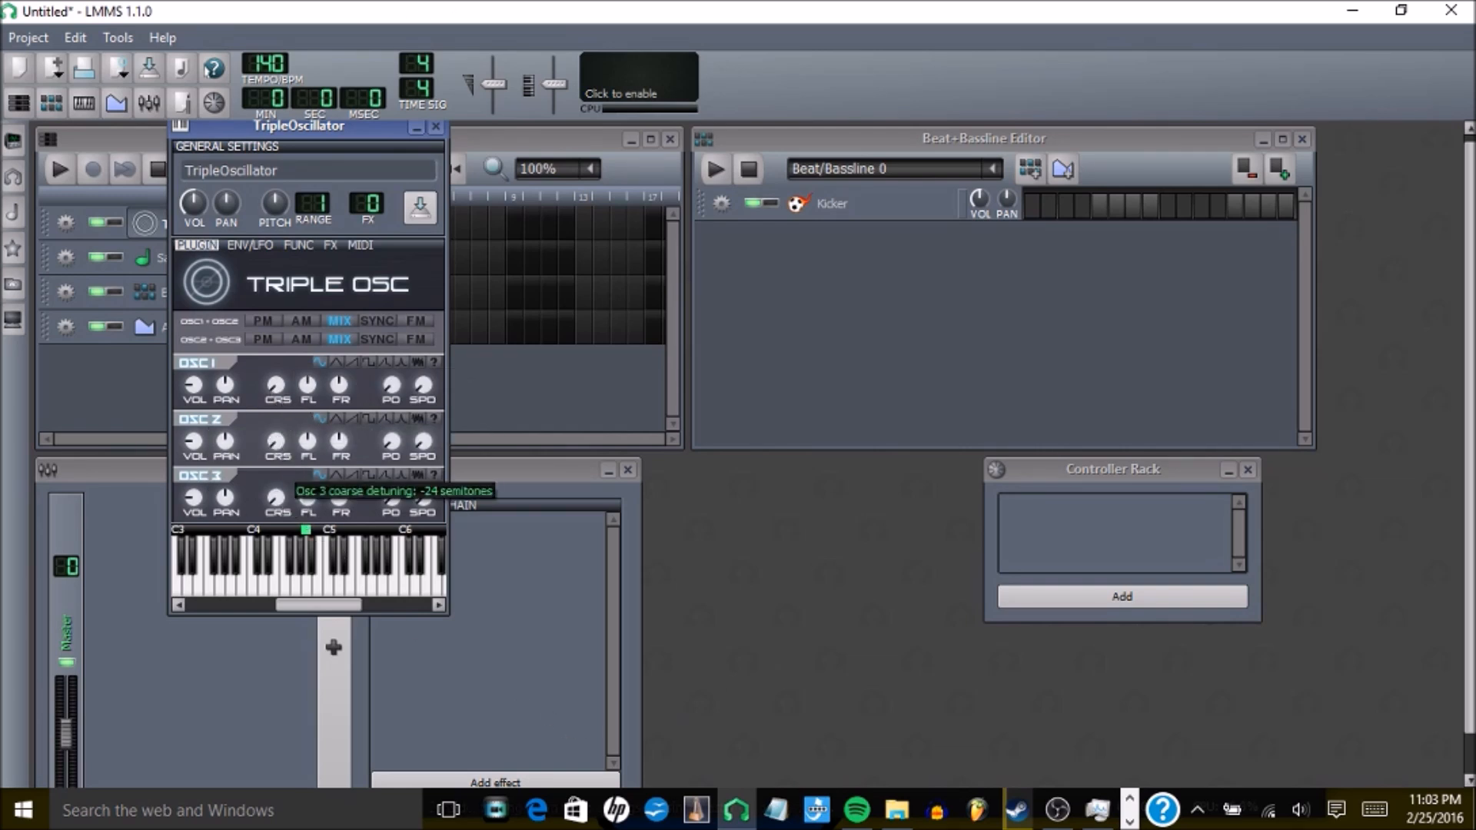
mouse_move(244, 602)
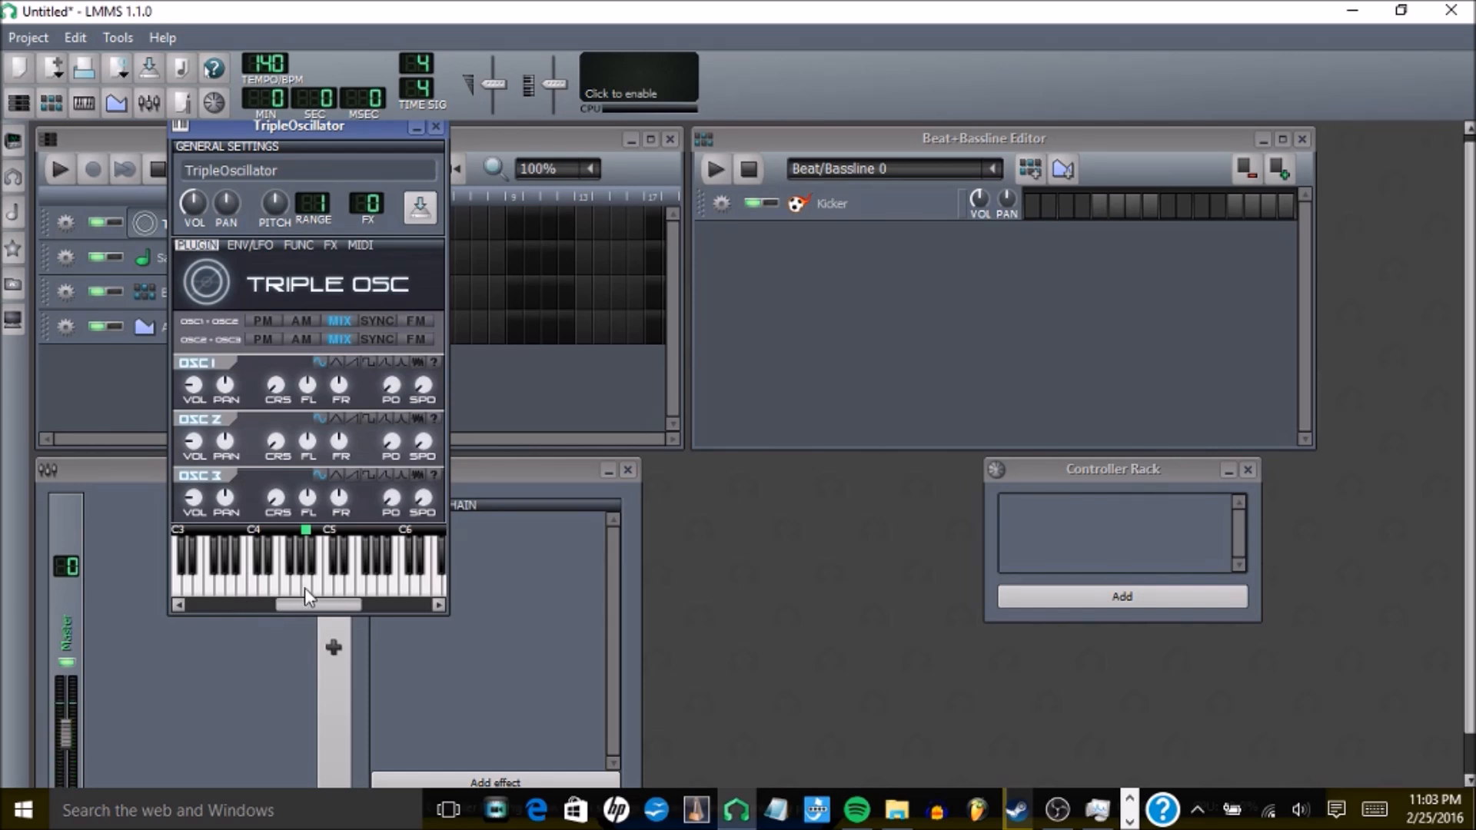
mouse_move(231, 595)
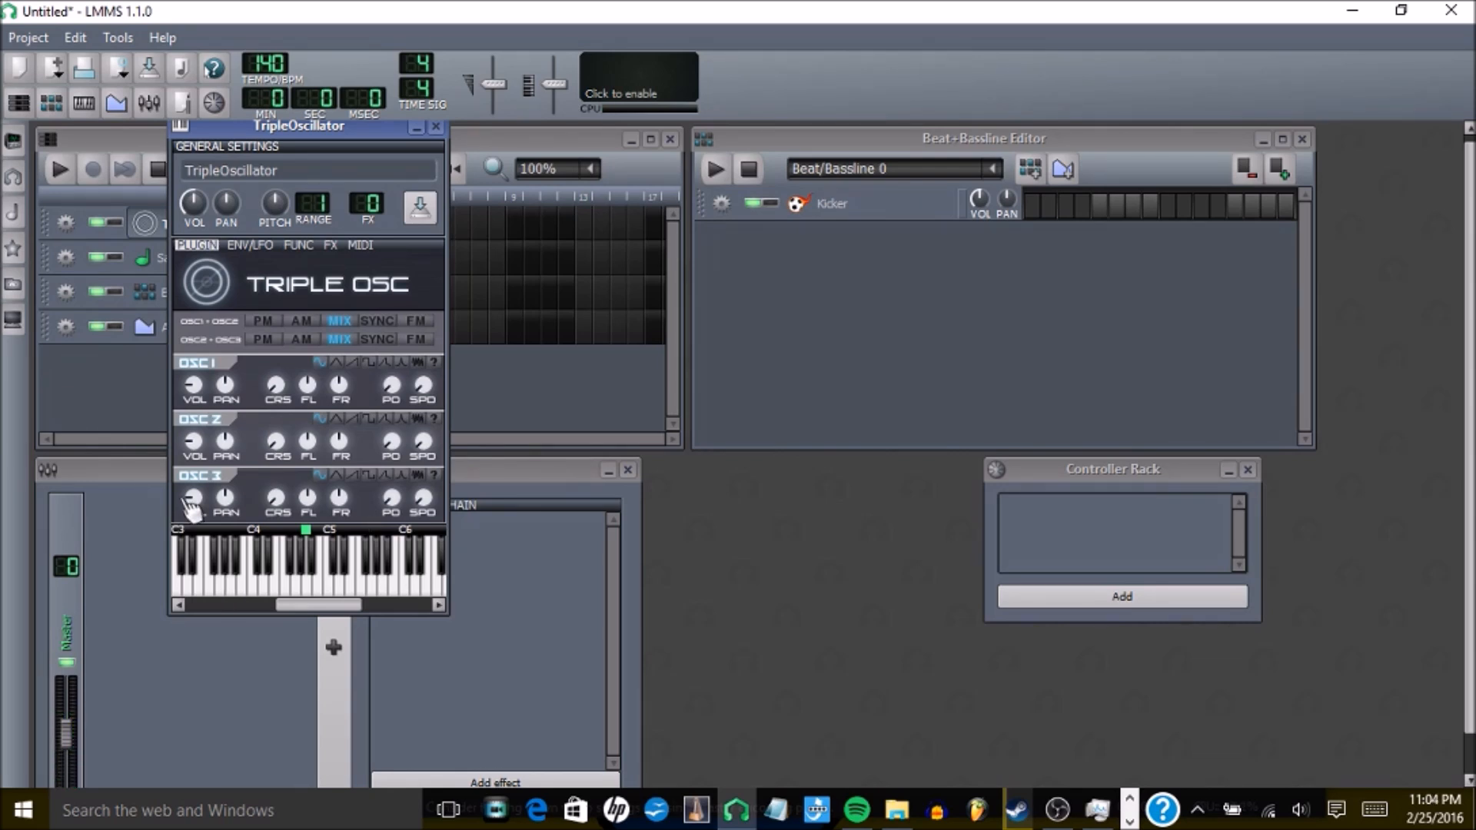
mouse_move(692, 254)
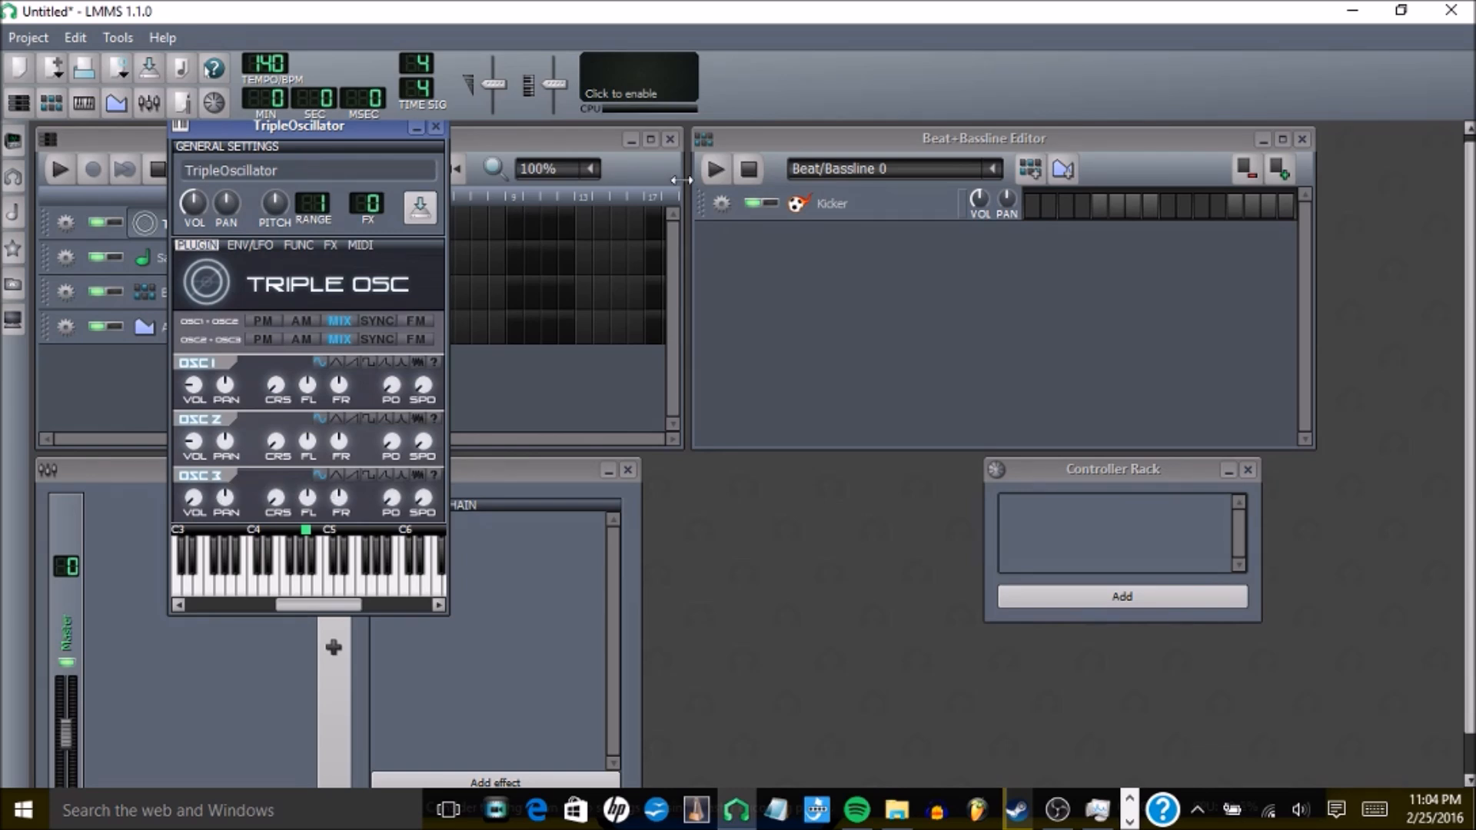
click(235, 592)
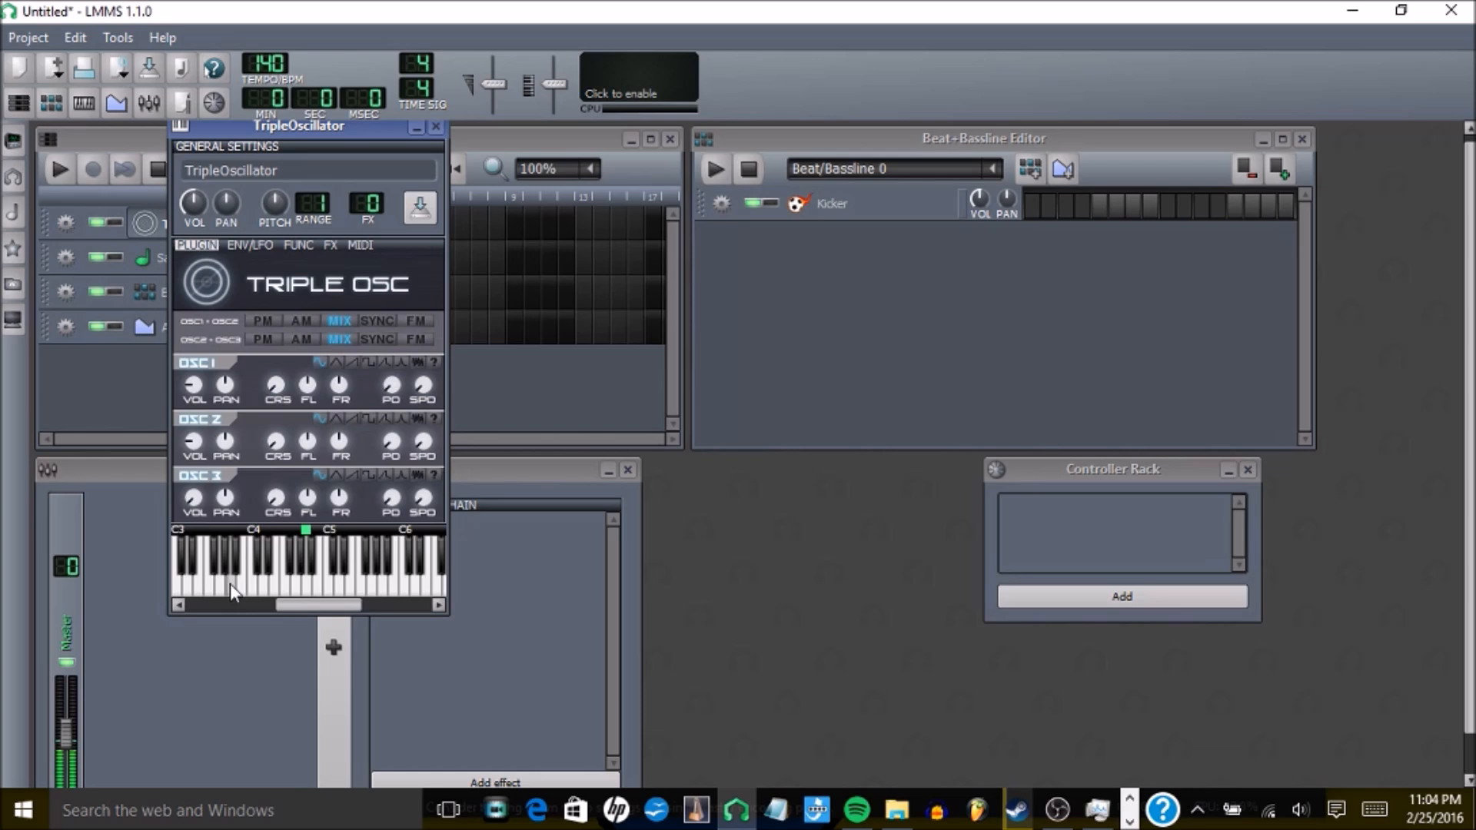
mouse_move(331, 307)
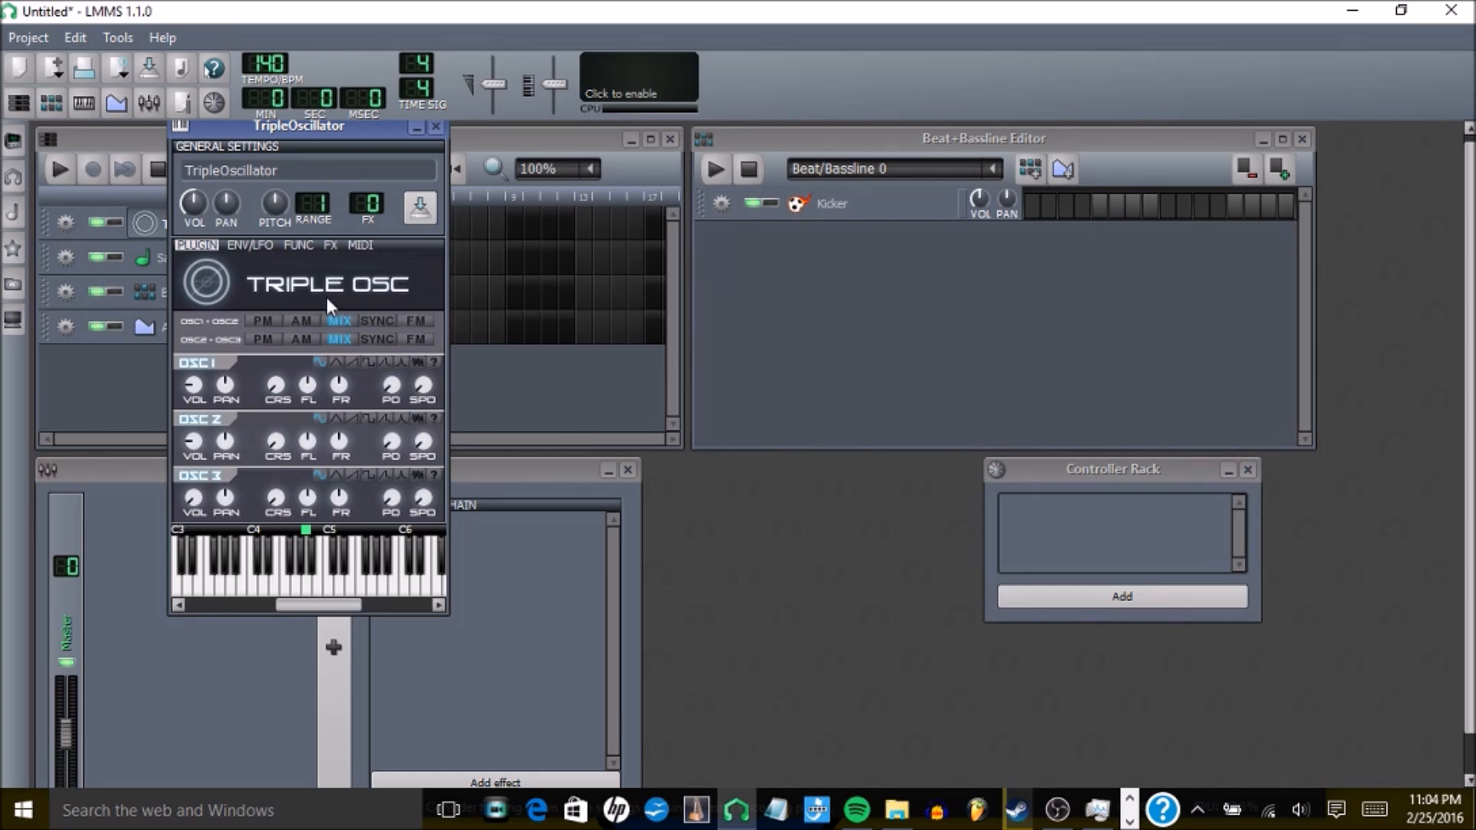
mouse_move(331, 300)
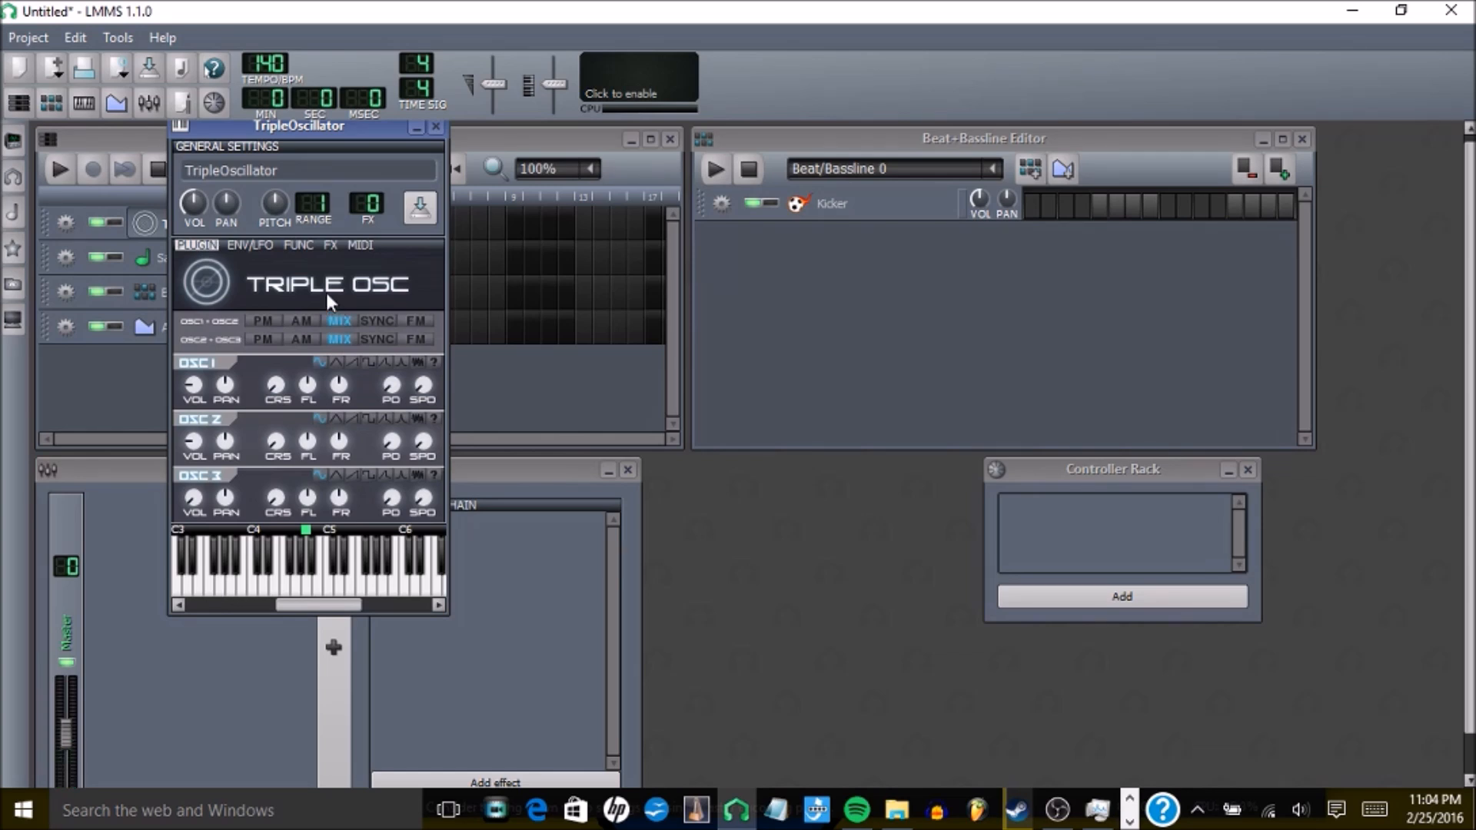
mouse_move(257, 267)
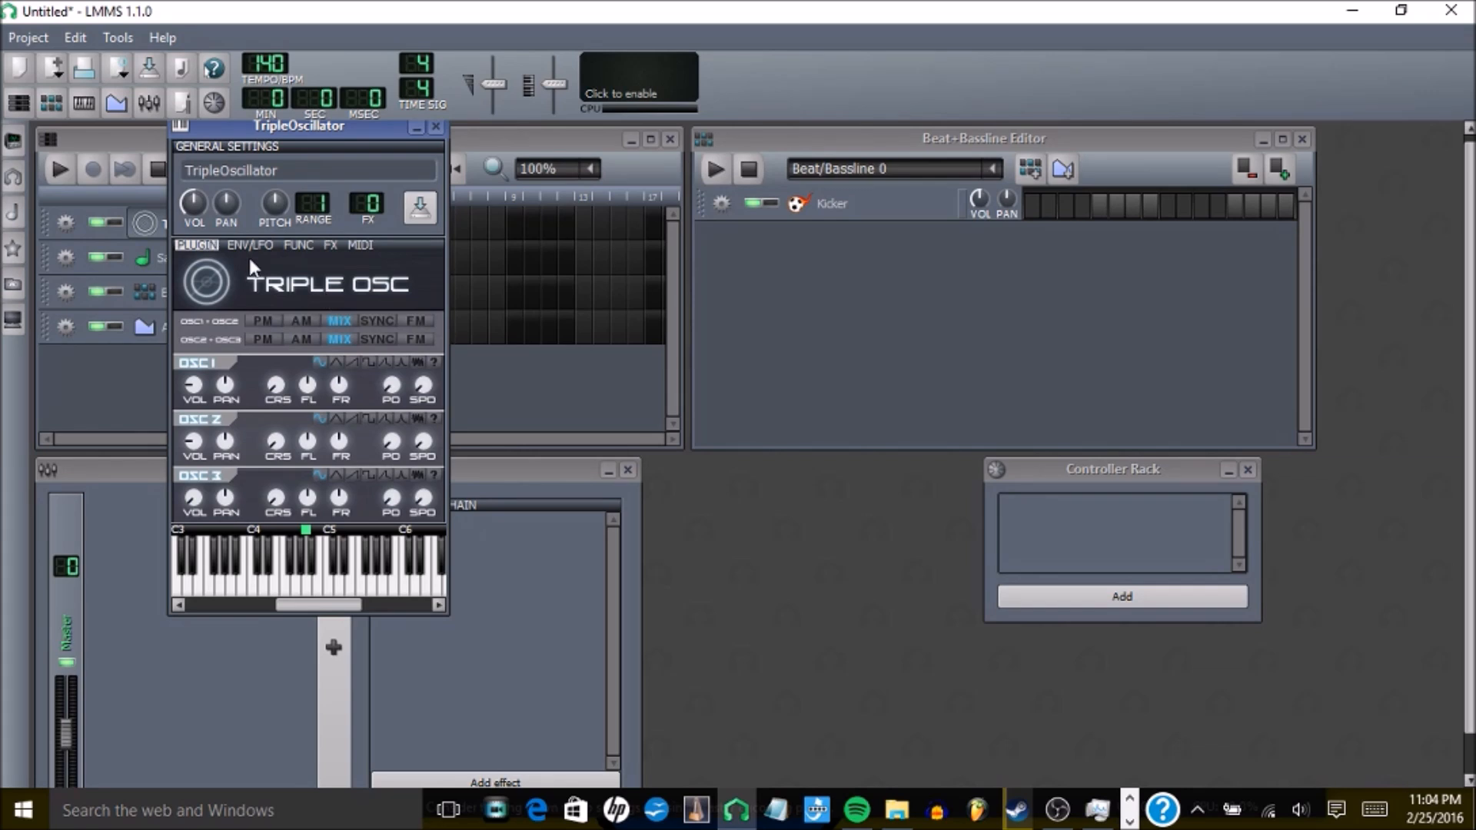
Step: Show the TripleOscillator's ENV/LFO envelope settings
click(248, 244)
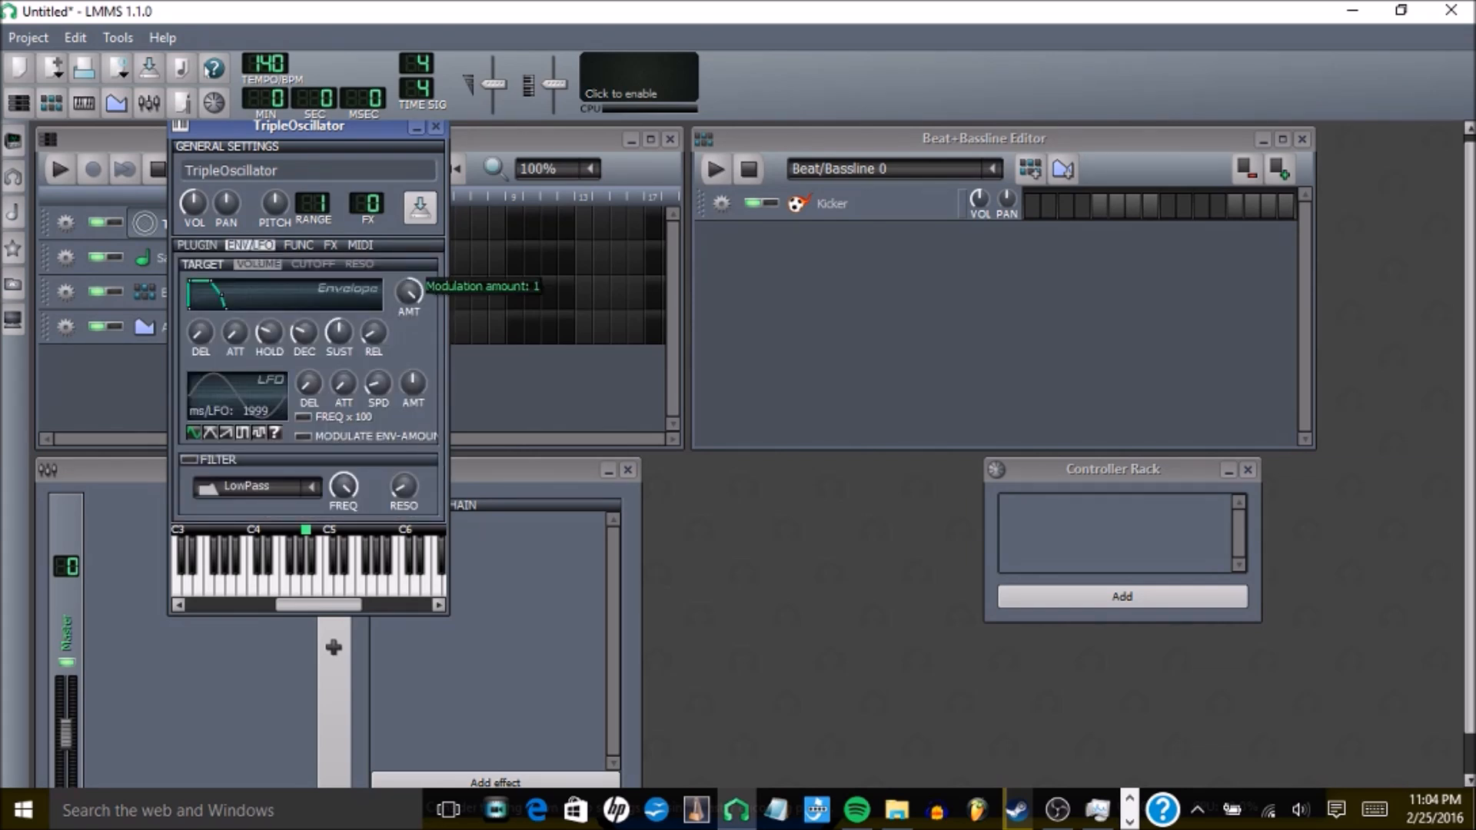
mouse_move(270, 341)
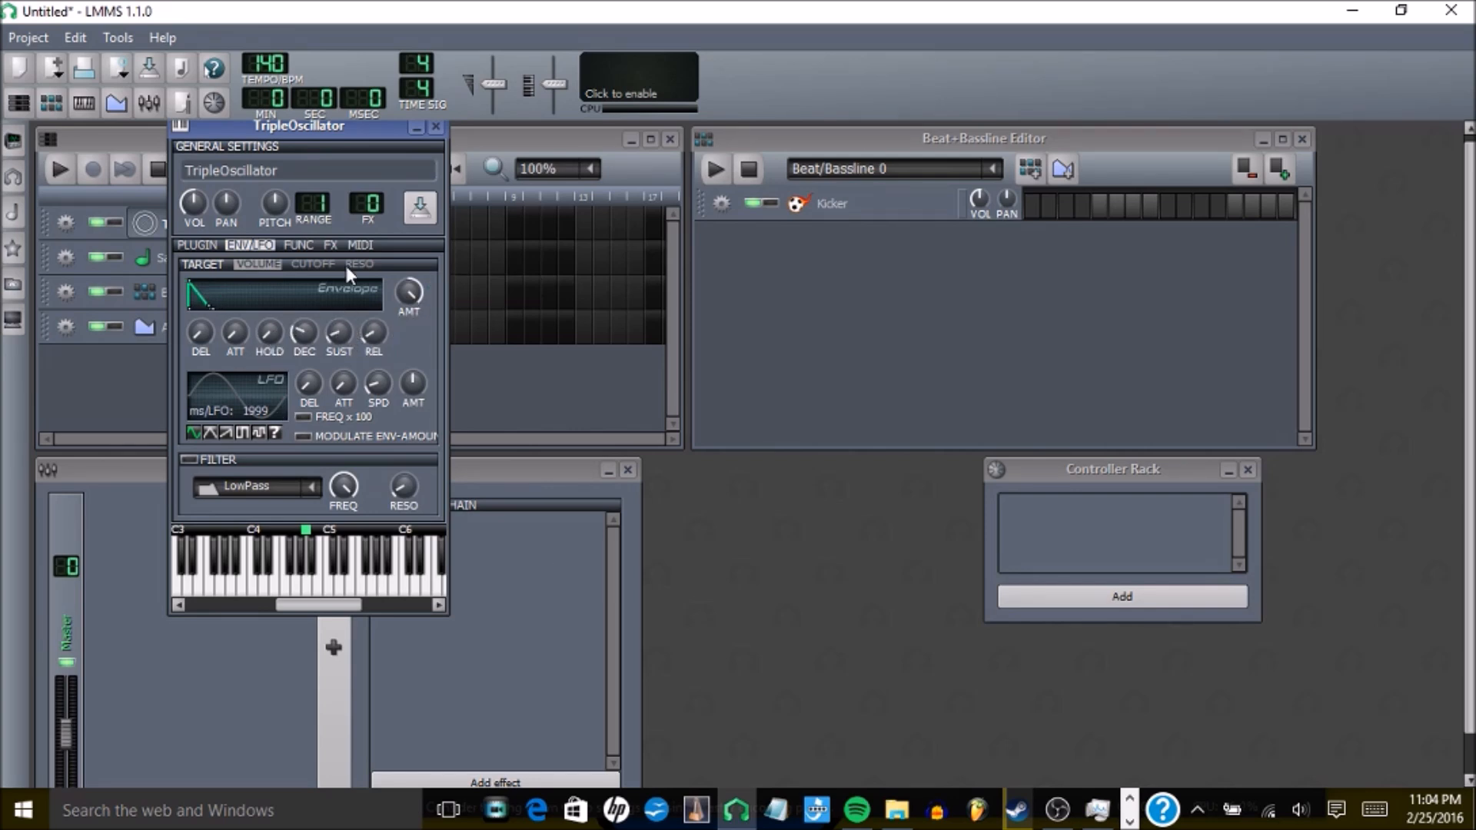
mouse_move(320, 590)
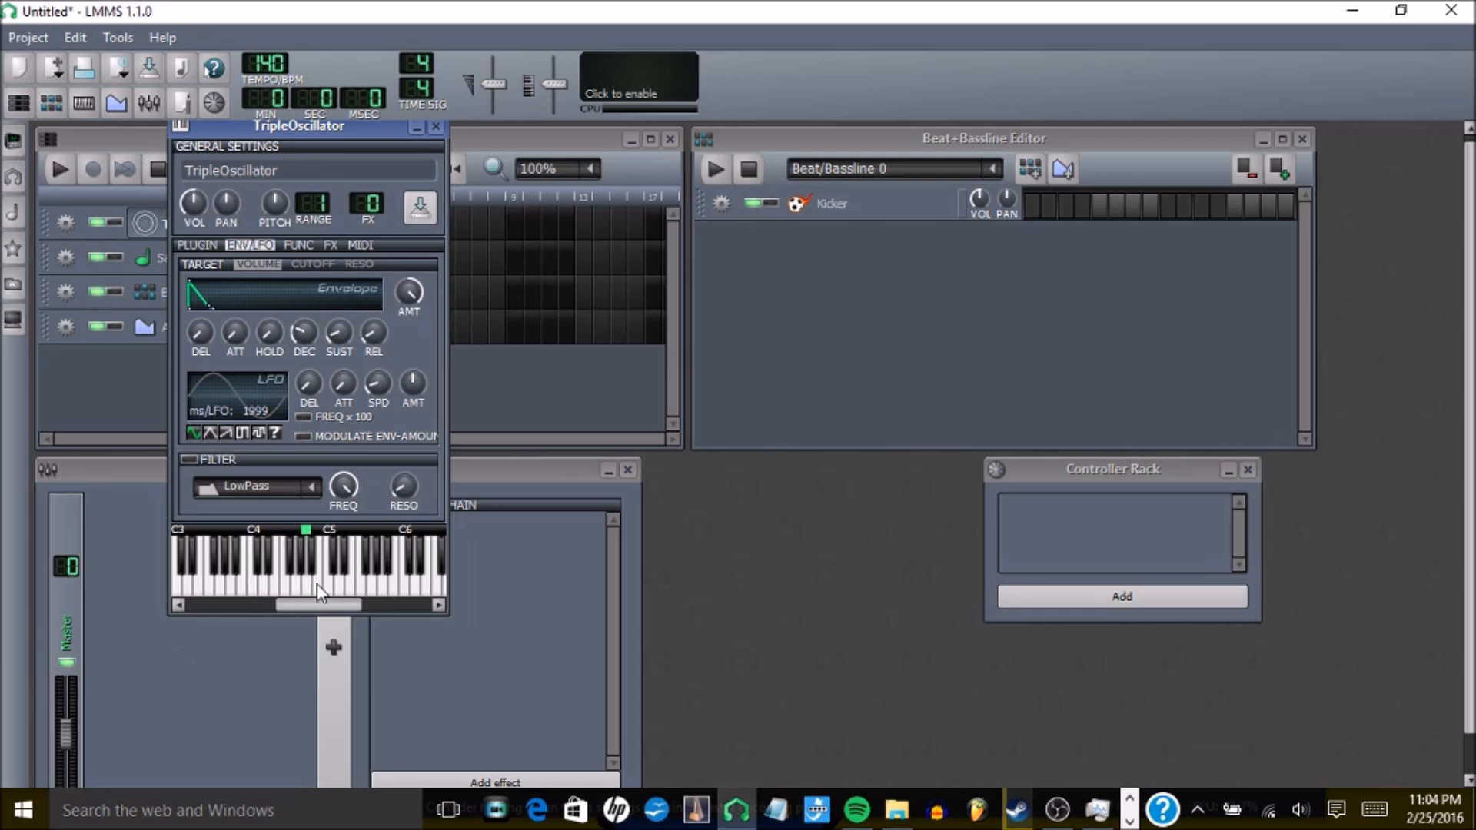
mouse_move(231, 584)
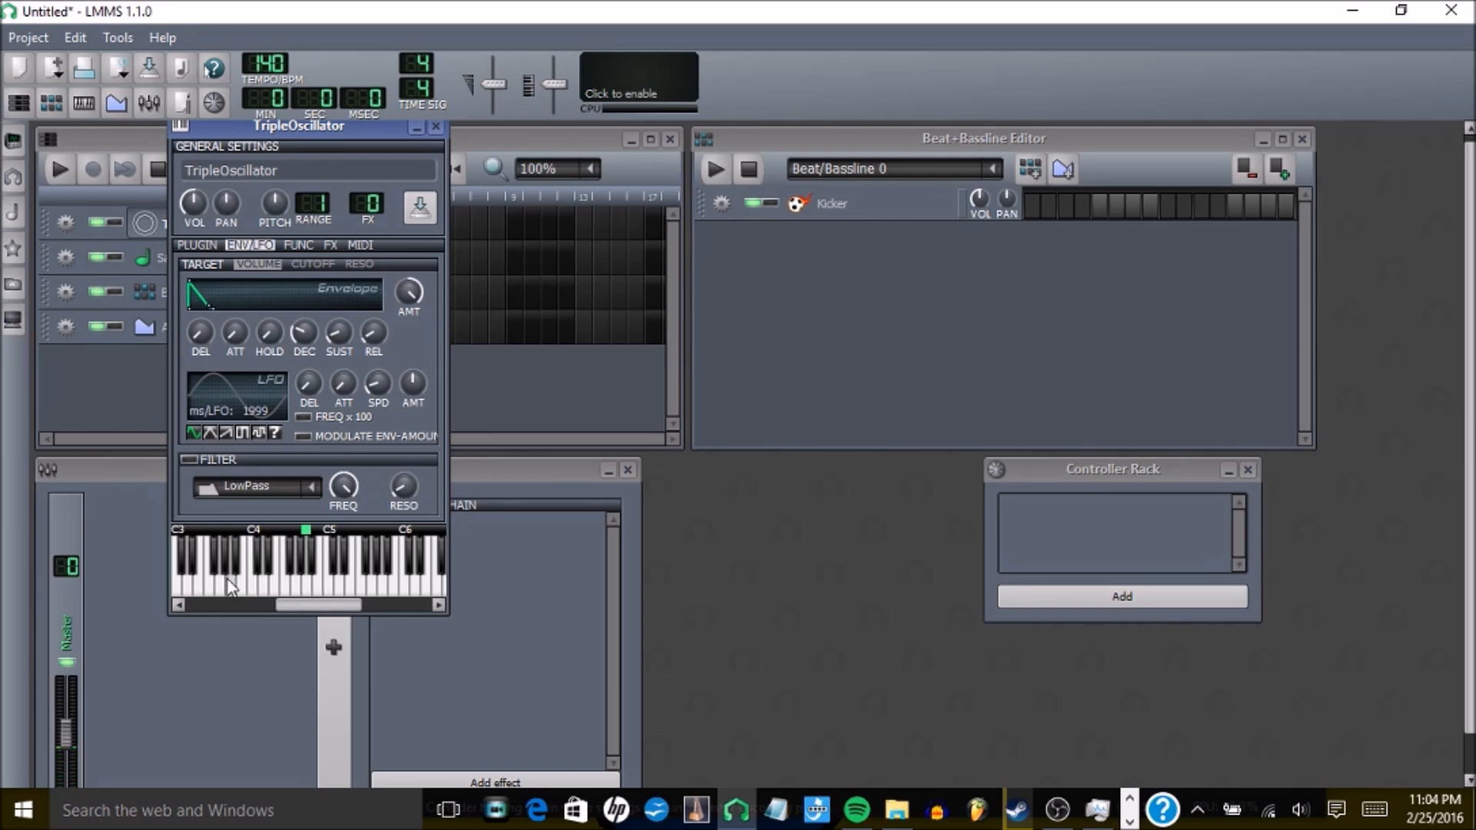
mouse_move(346, 350)
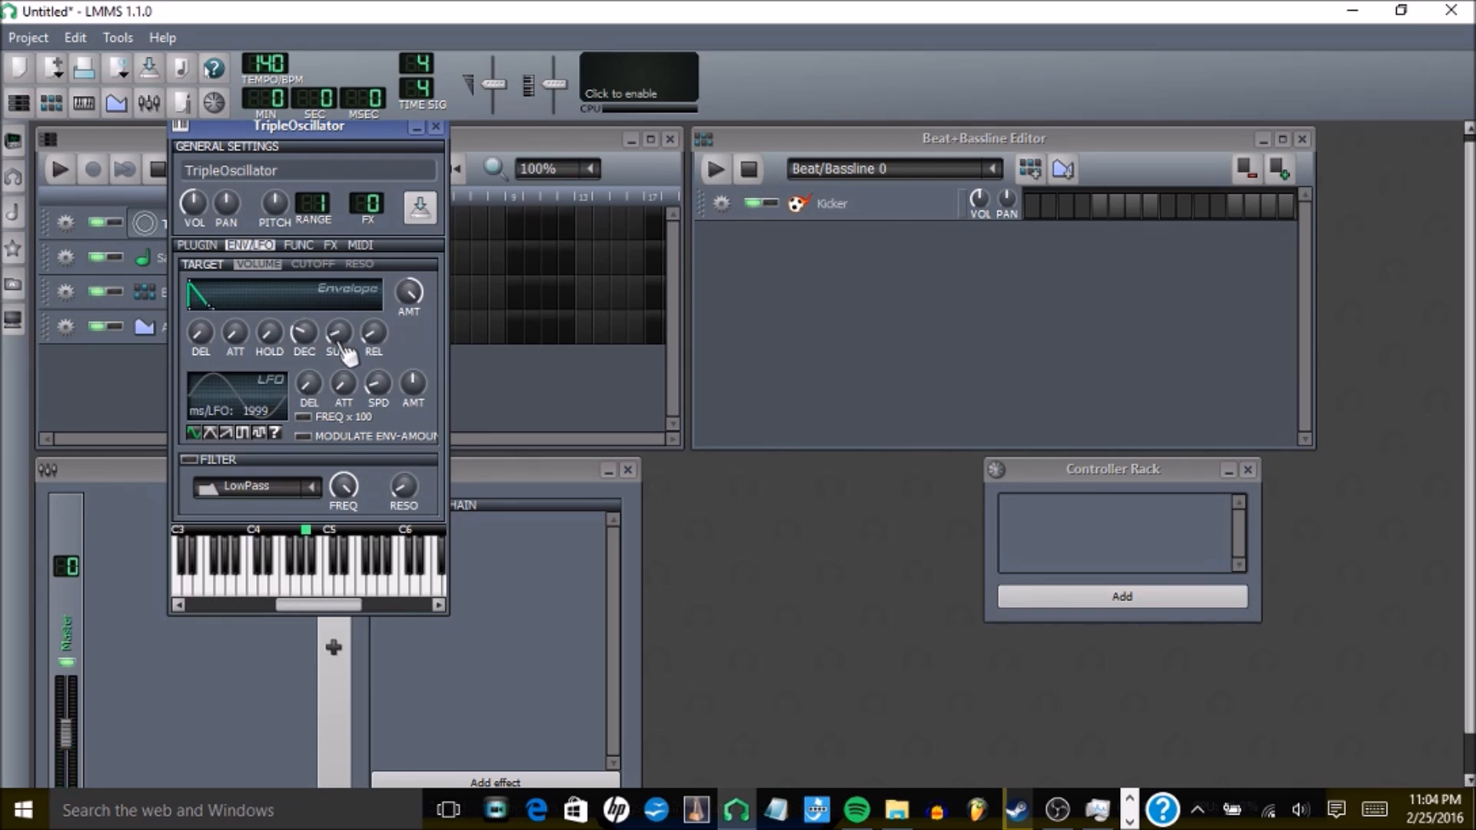
mouse_move(358, 327)
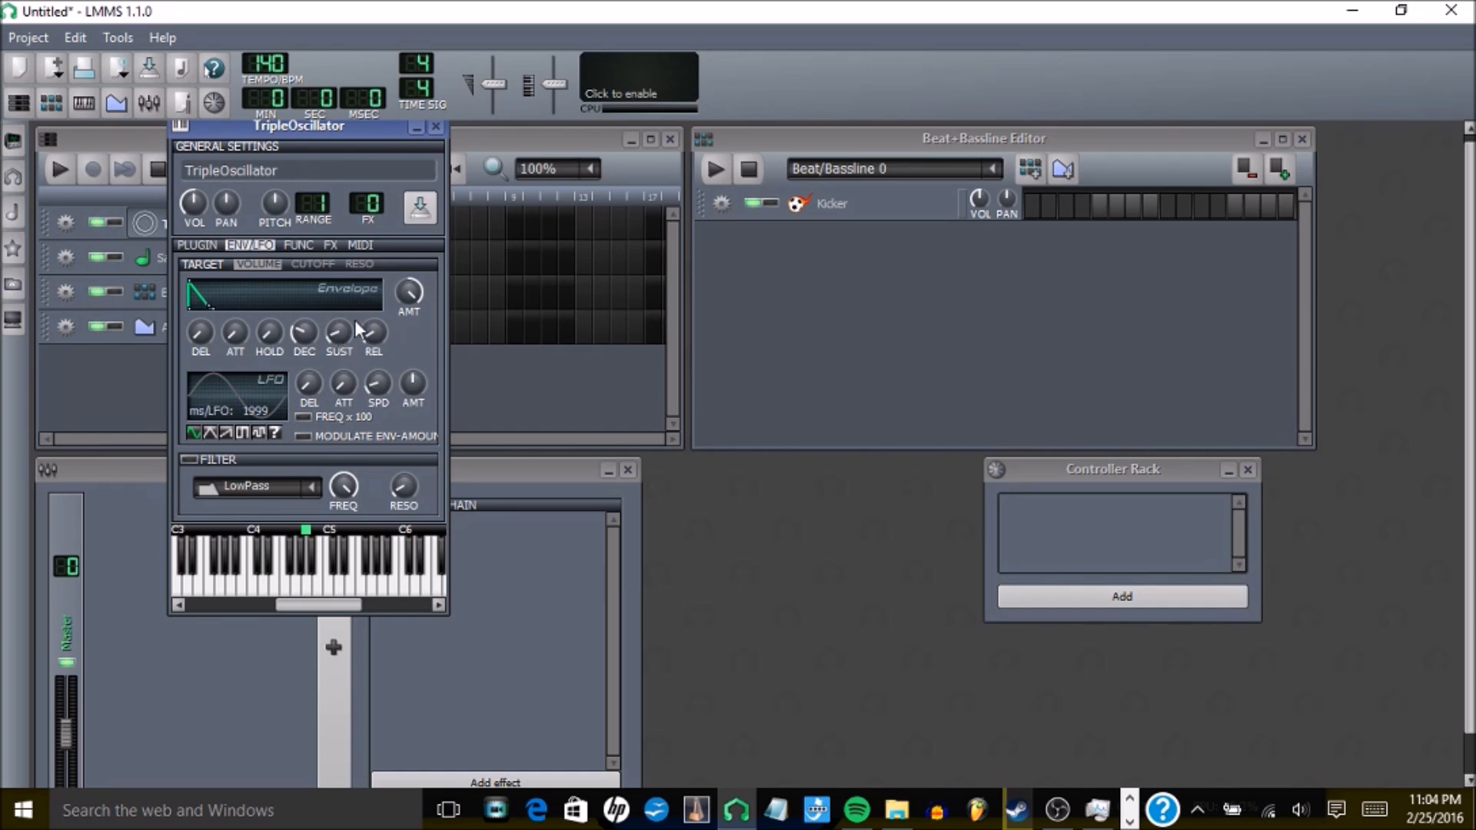
mouse_move(355, 375)
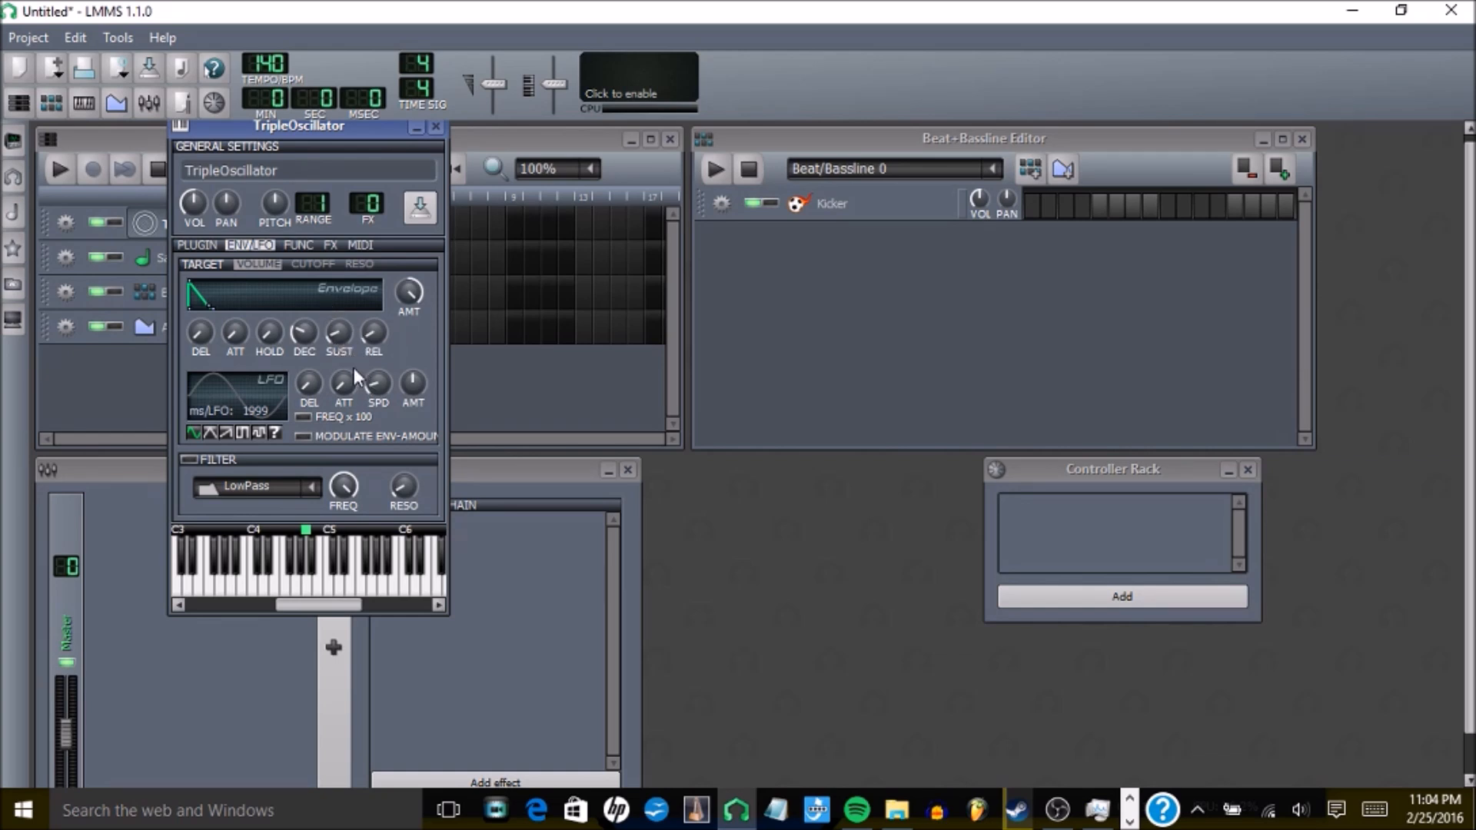
mouse_move(338, 334)
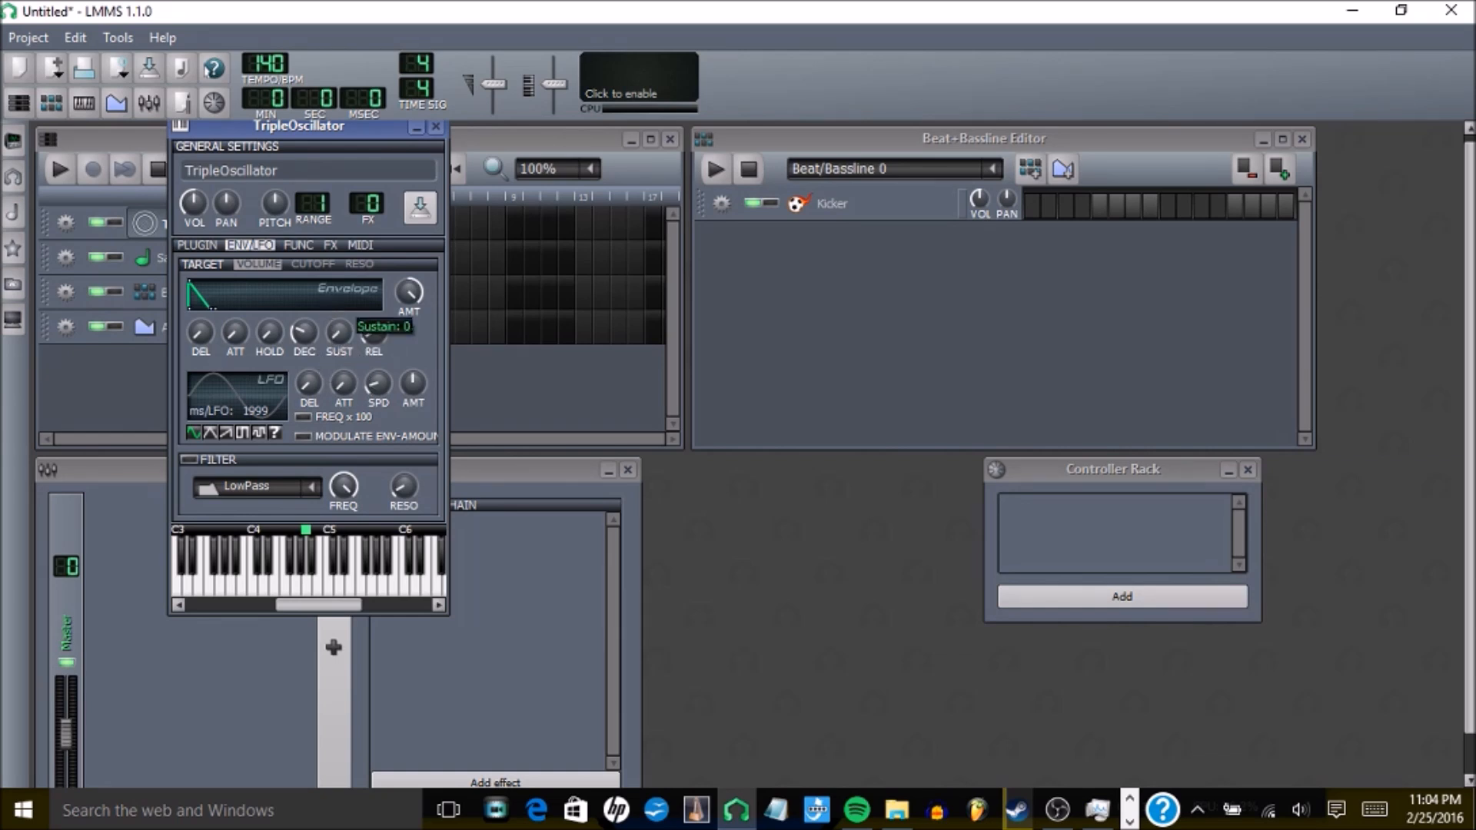
mouse_move(392, 339)
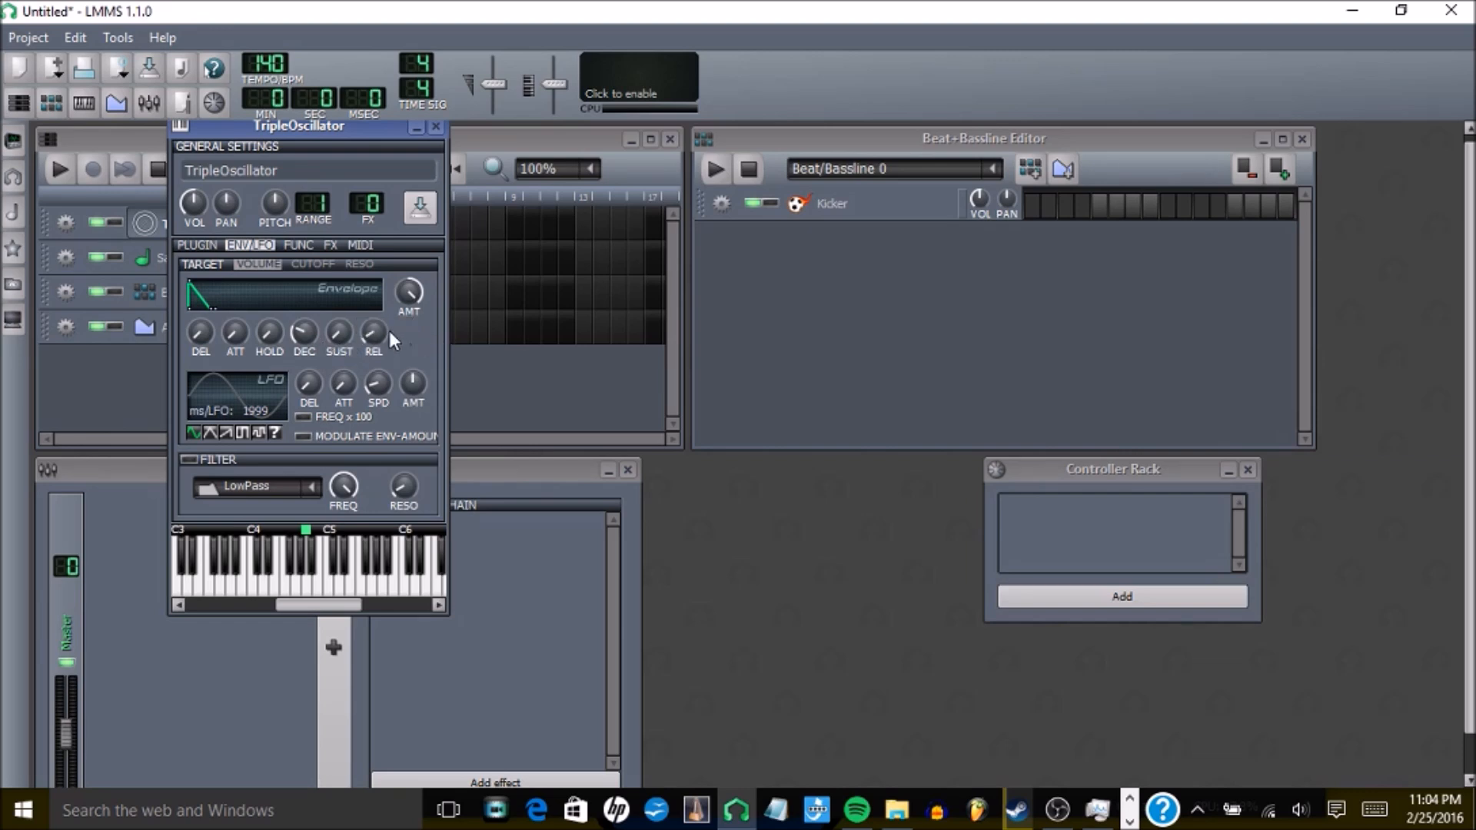
mouse_move(381, 330)
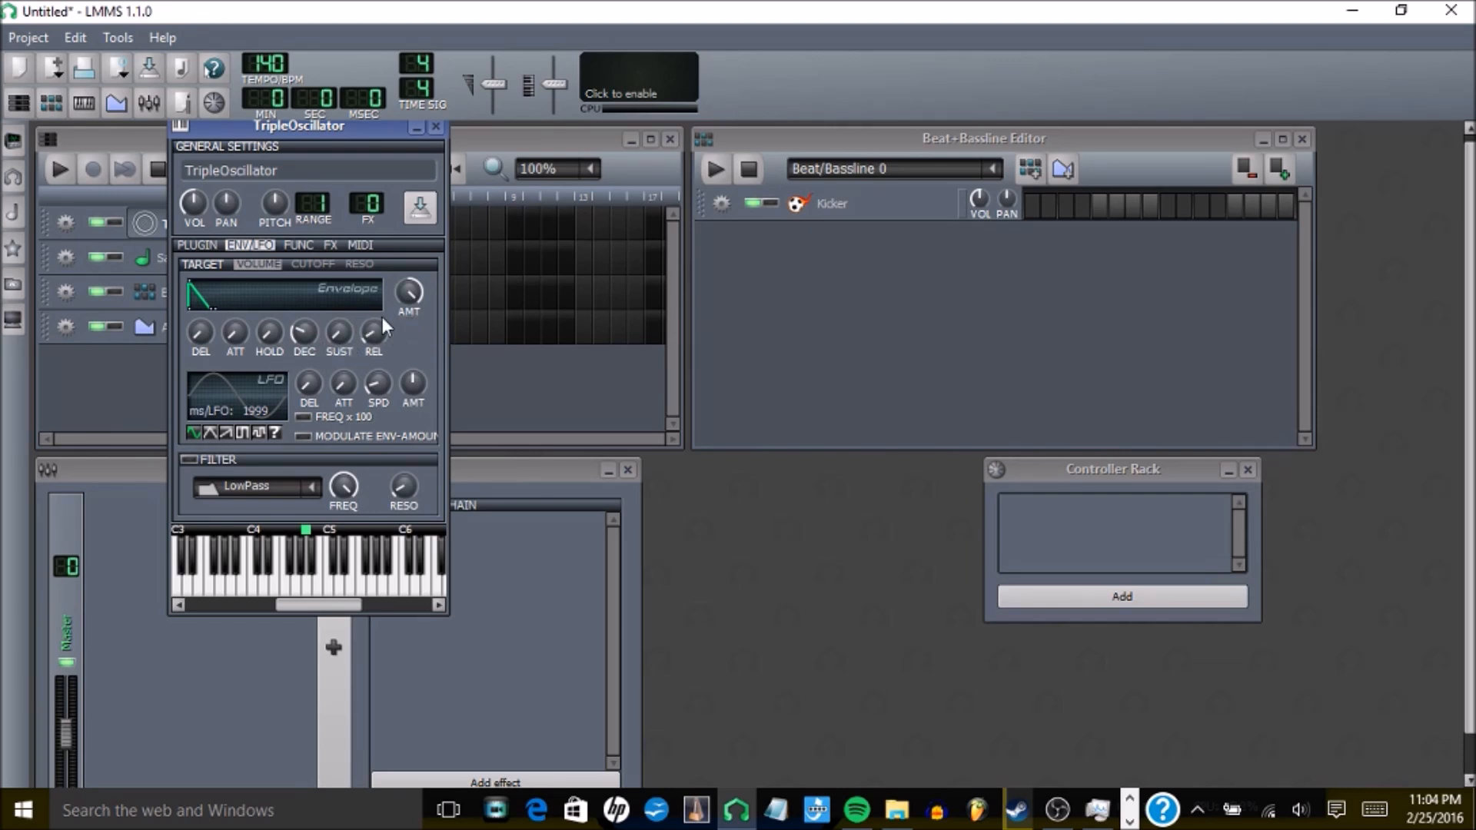
mouse_move(303, 616)
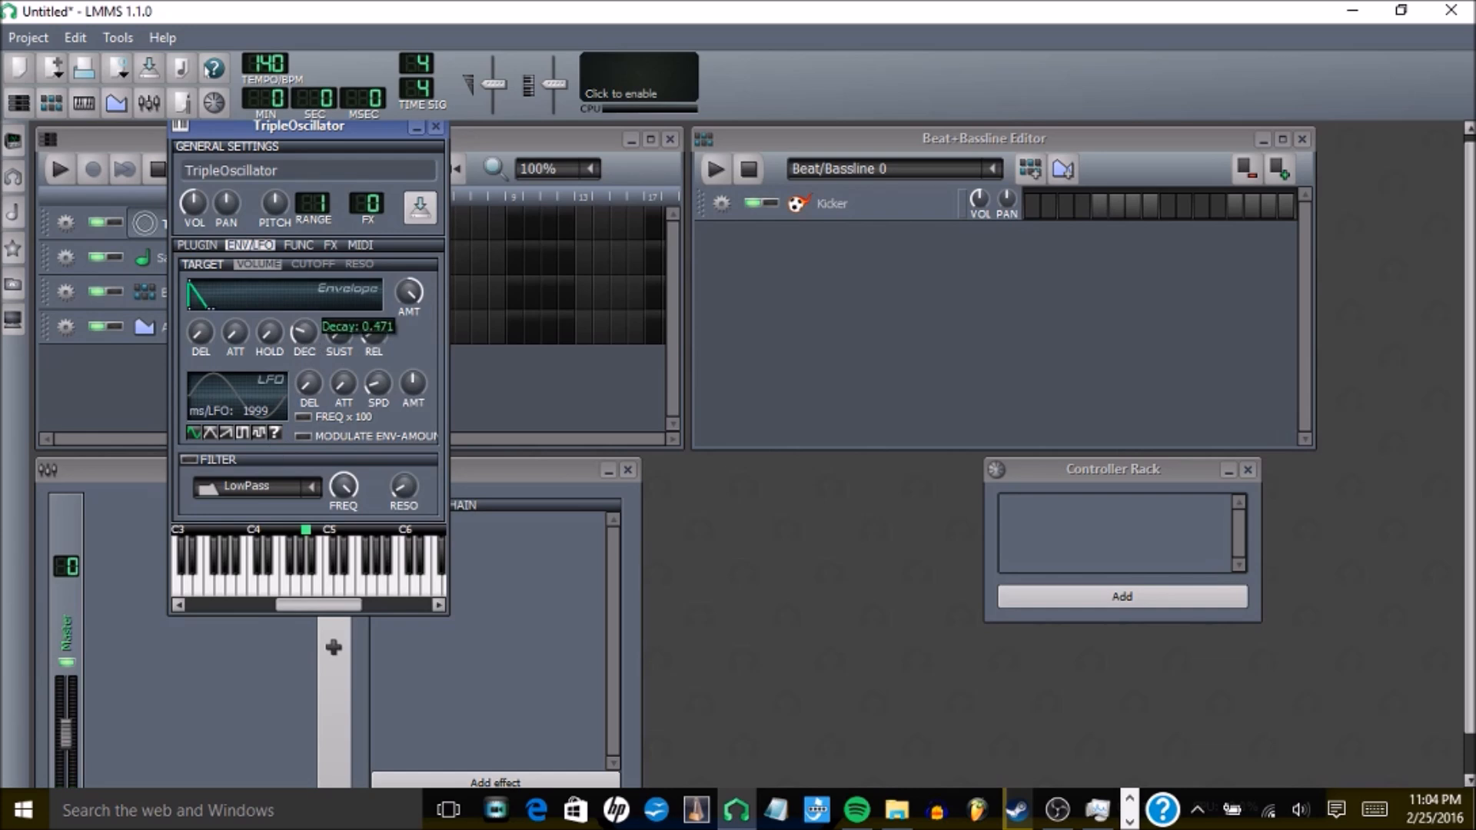
mouse_move(225, 592)
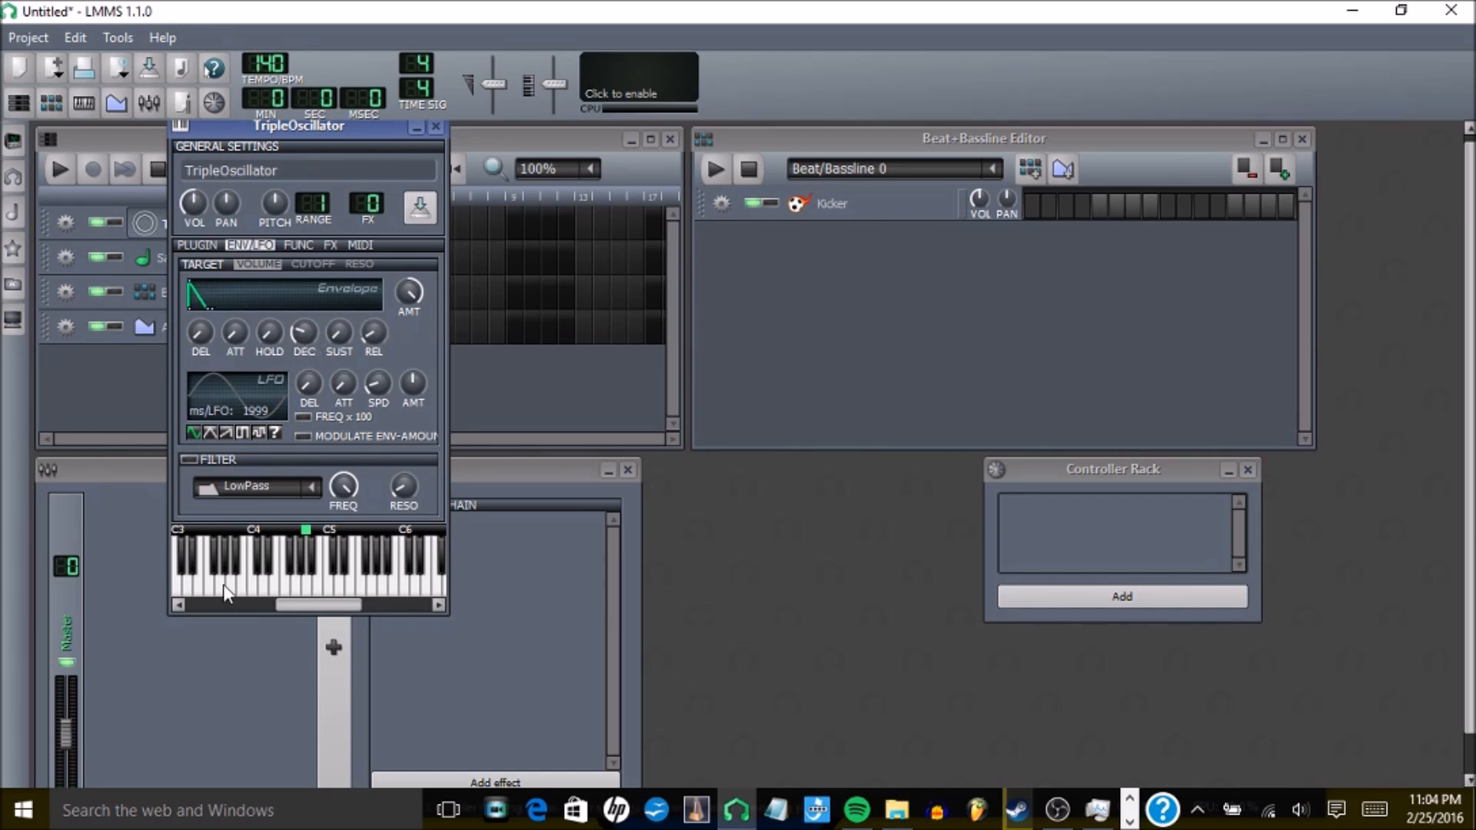
mouse_move(342, 310)
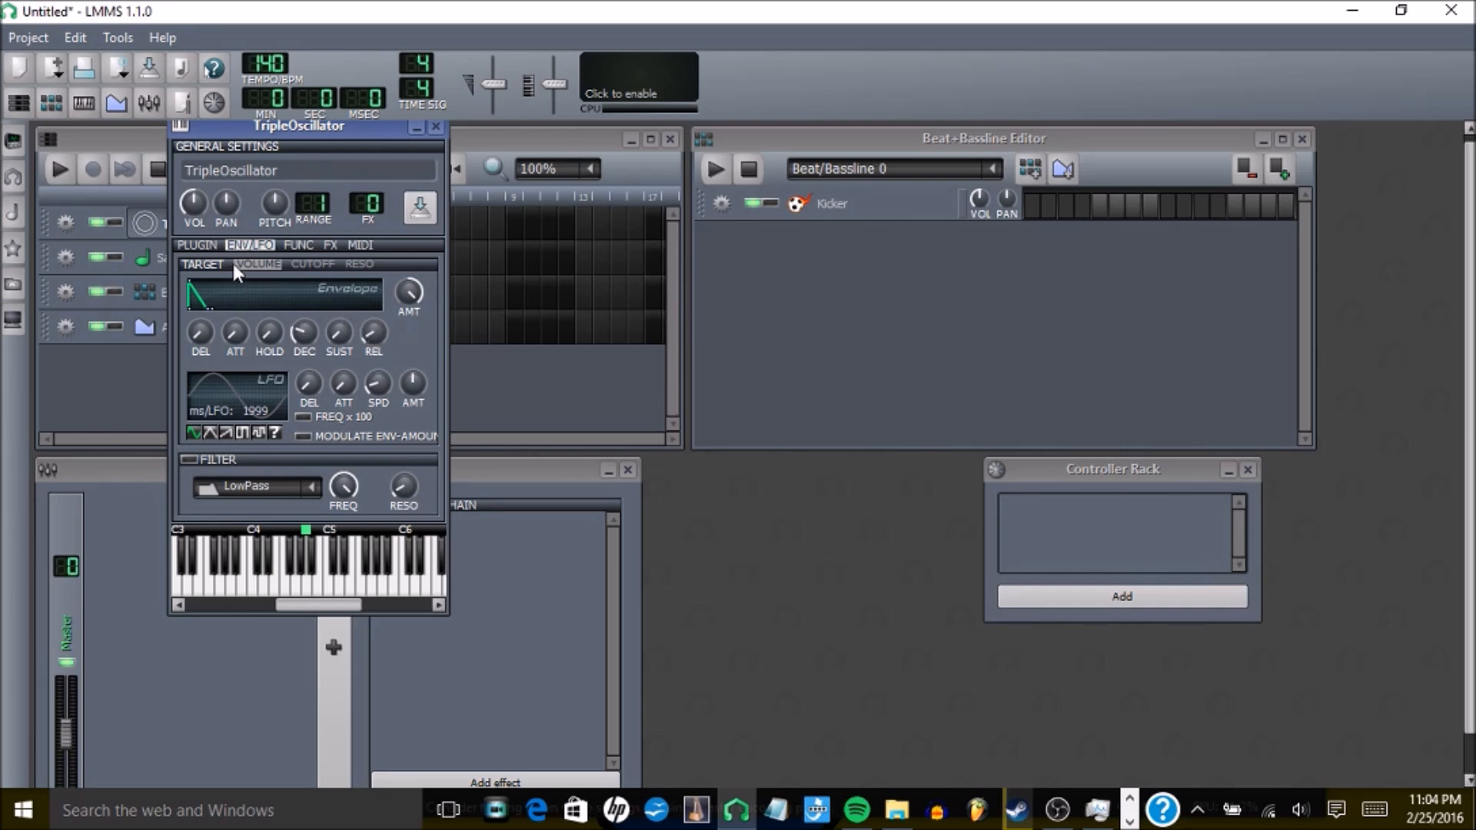
mouse_move(234, 261)
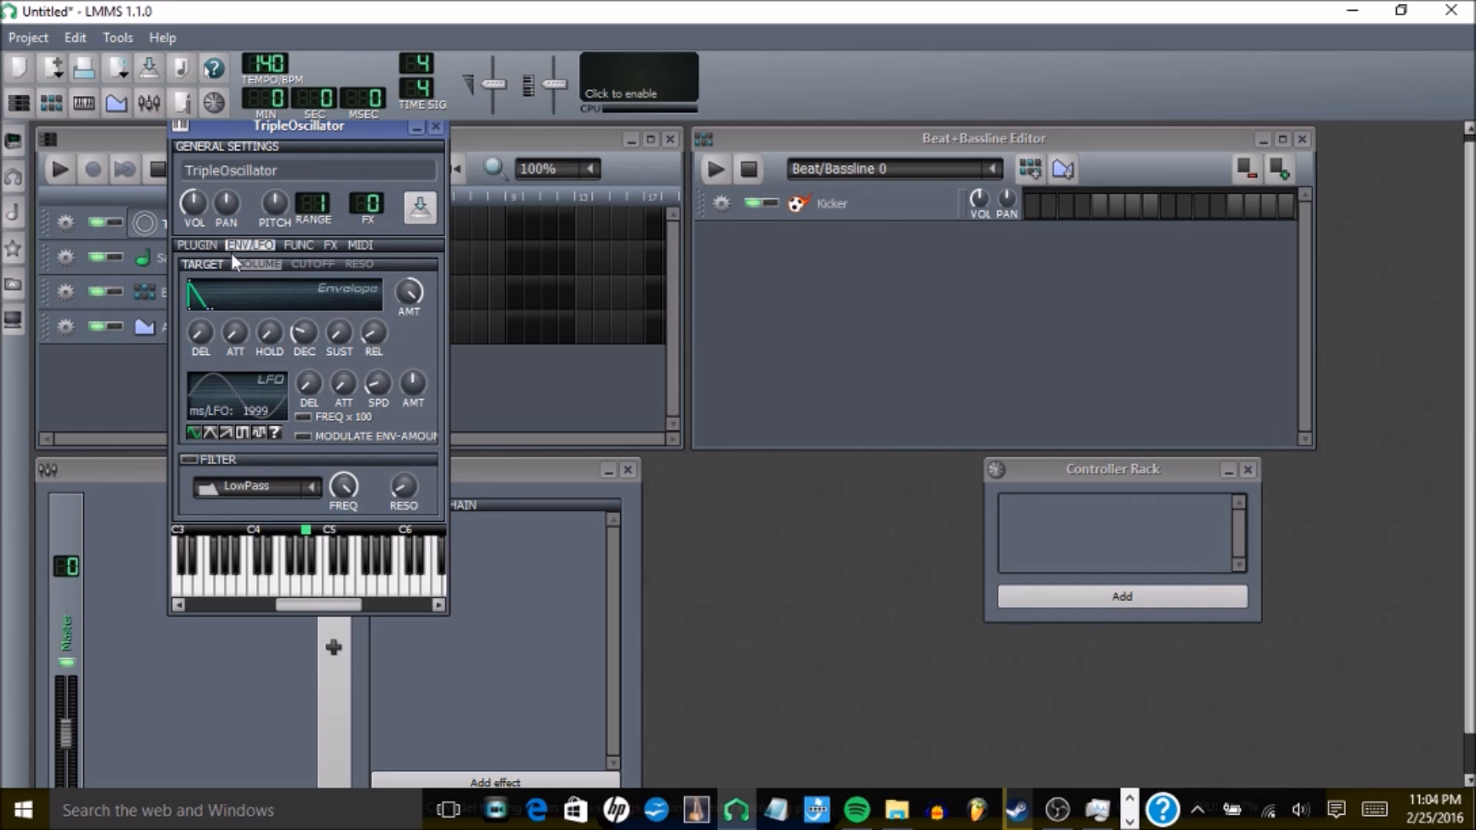
Step: Return to the TripleOscillator's PLUGIN oscillator settings
click(200, 244)
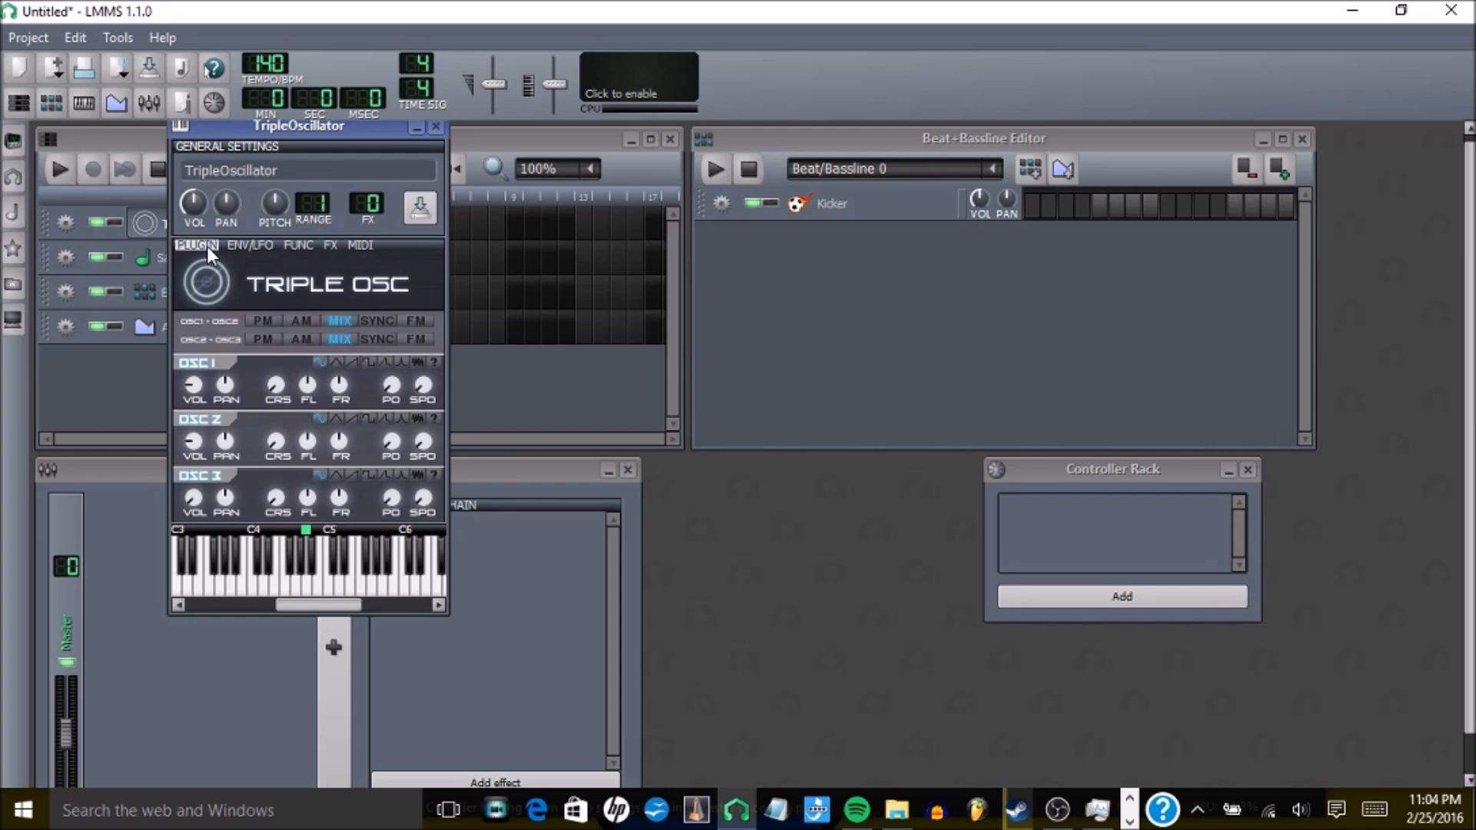
mouse_move(392, 390)
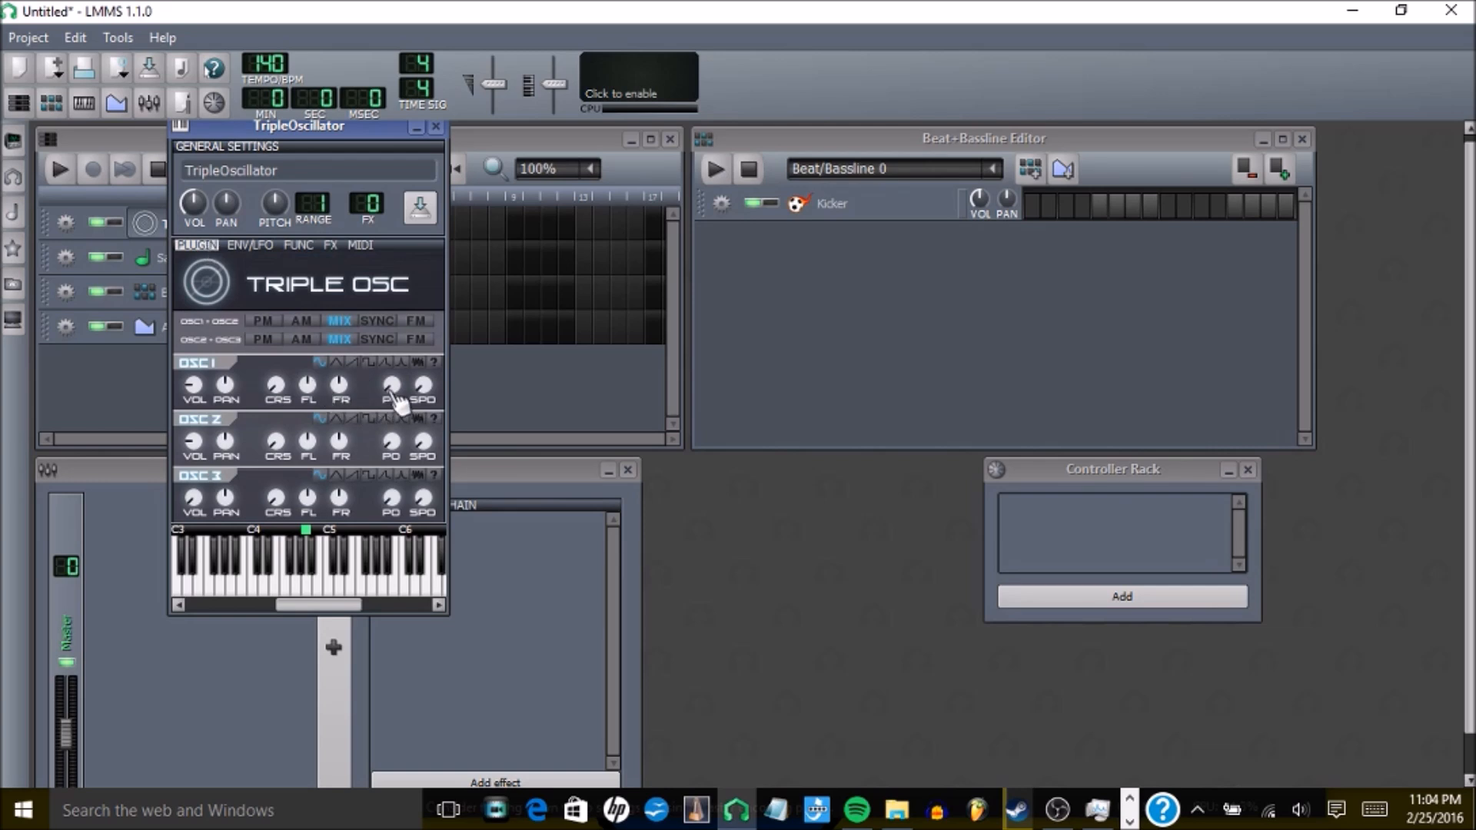
mouse_move(305, 391)
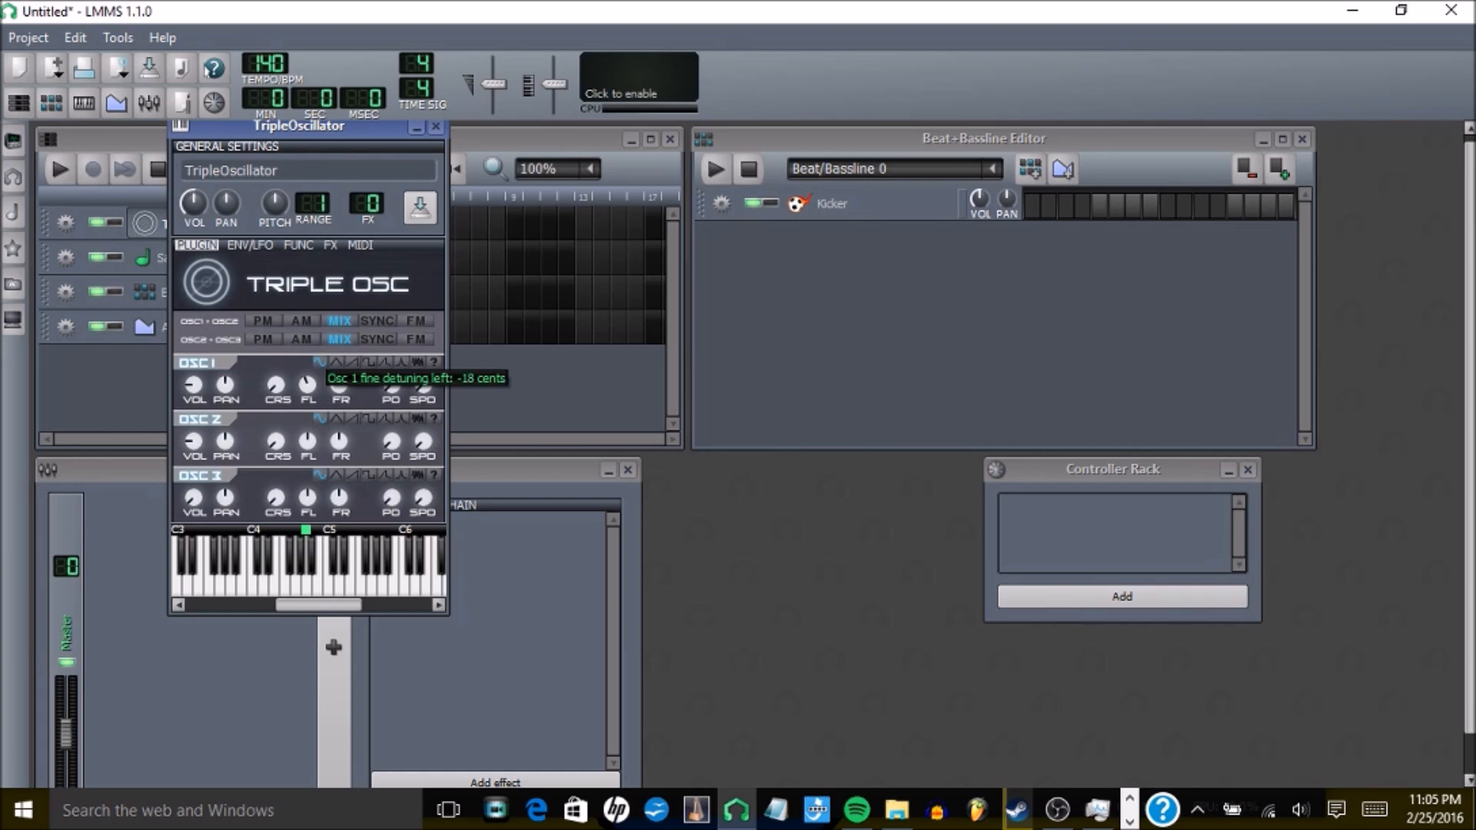
mouse_move(301, 596)
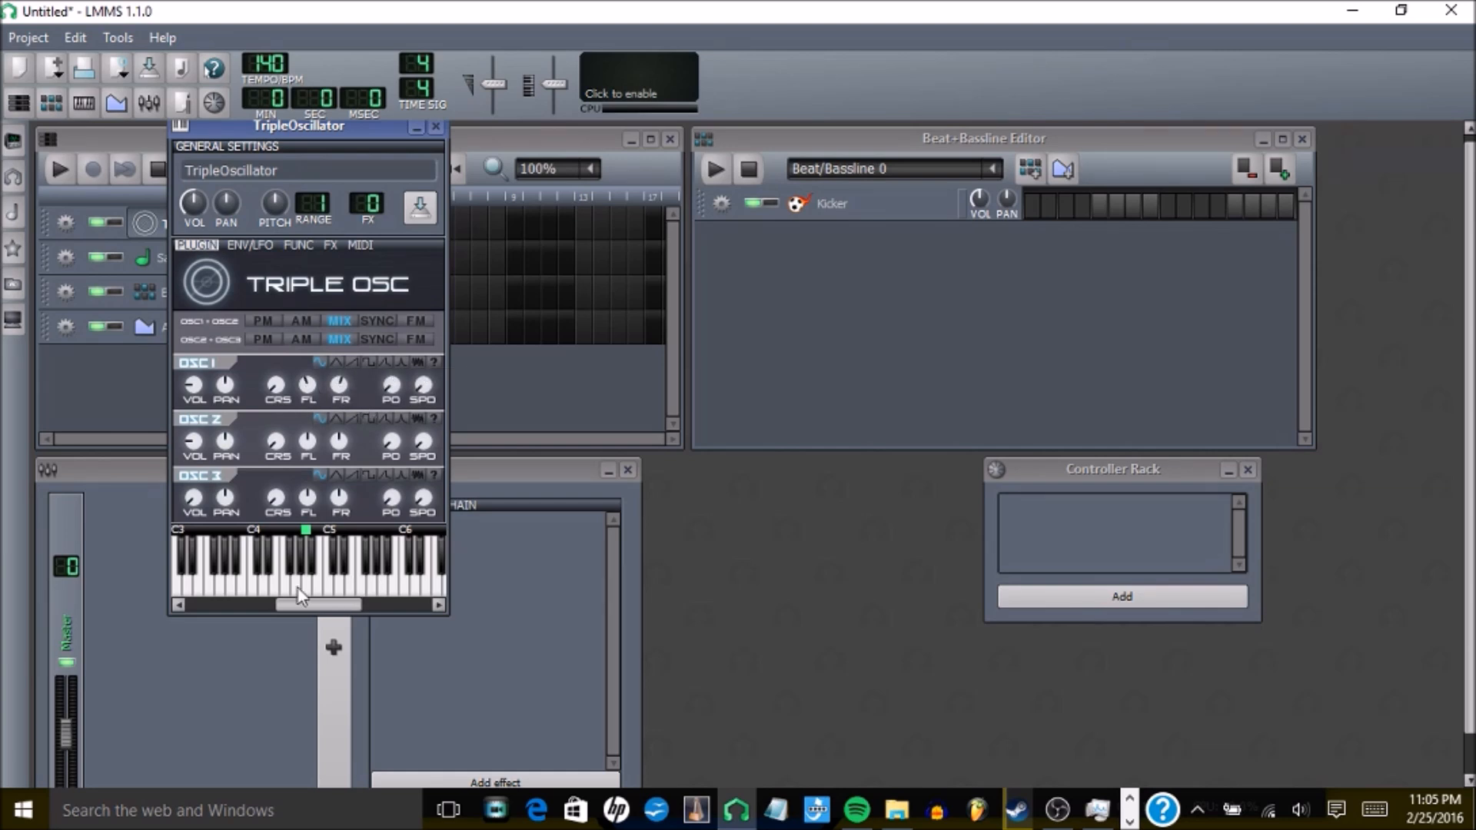
mouse_move(235, 595)
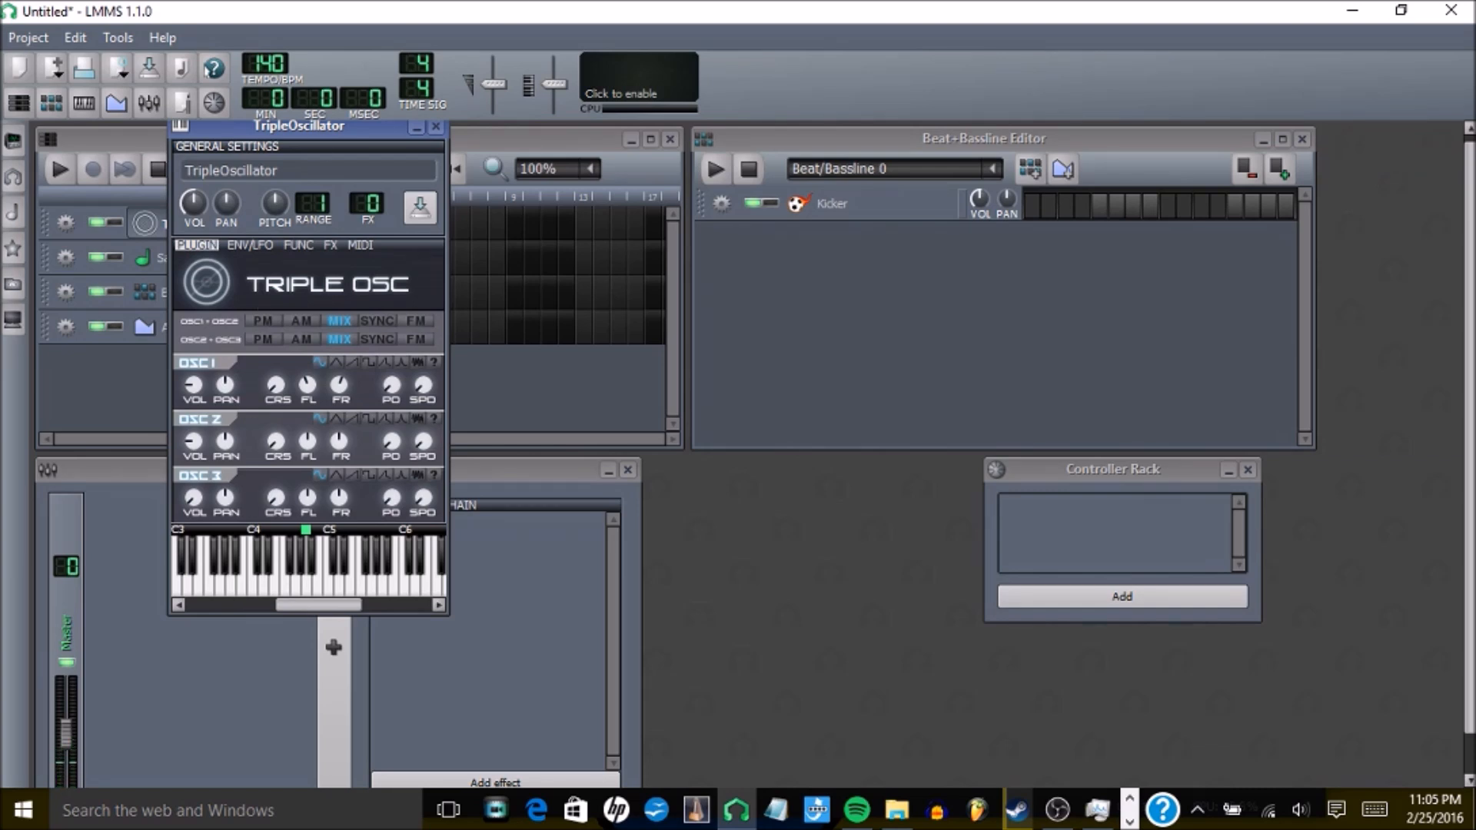
mouse_move(260, 152)
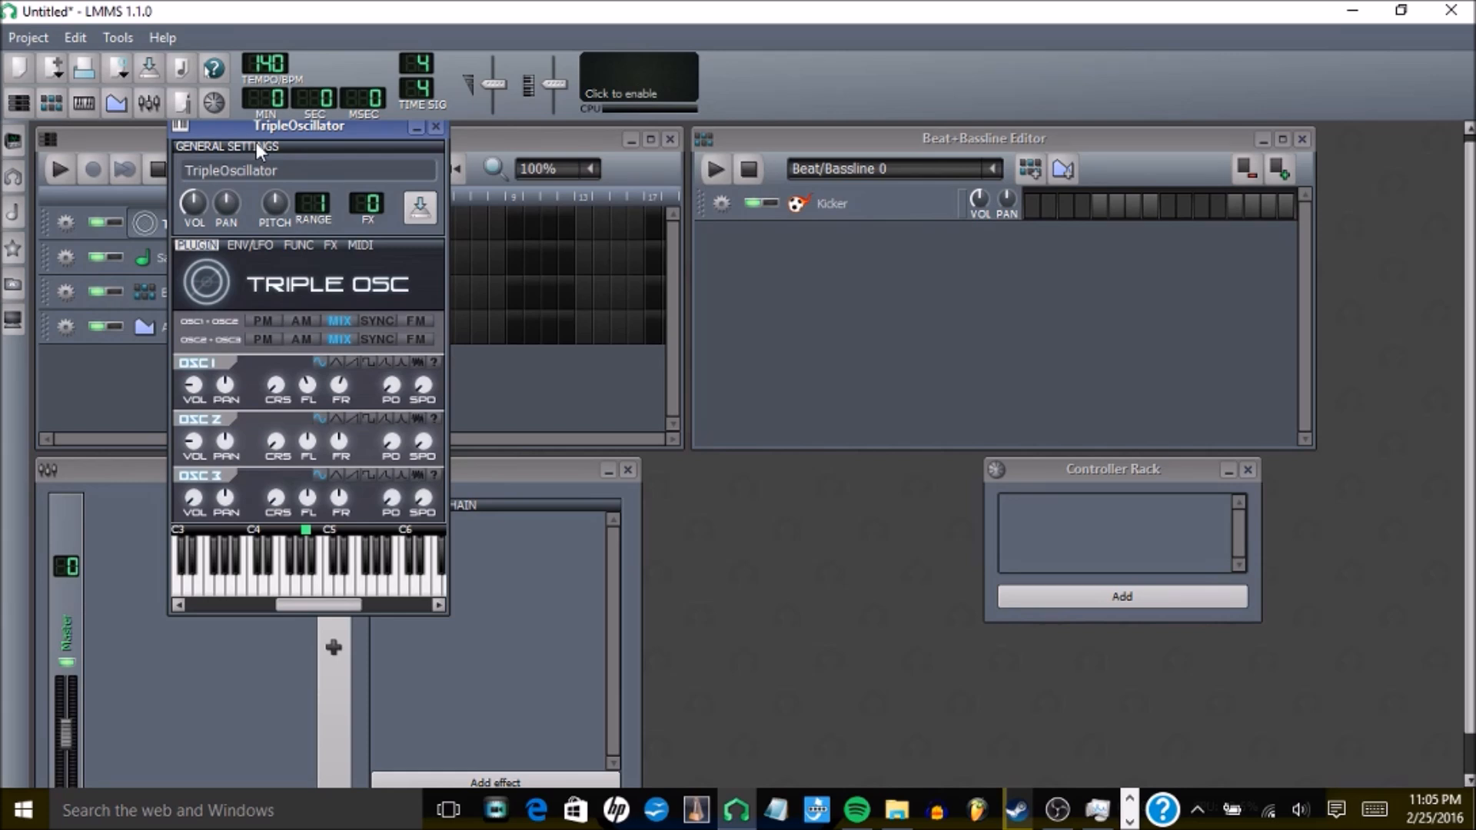
Step: Bring up the Song-Editor and open the TripleOscillator pattern in the Piano-Roll
click(418, 129)
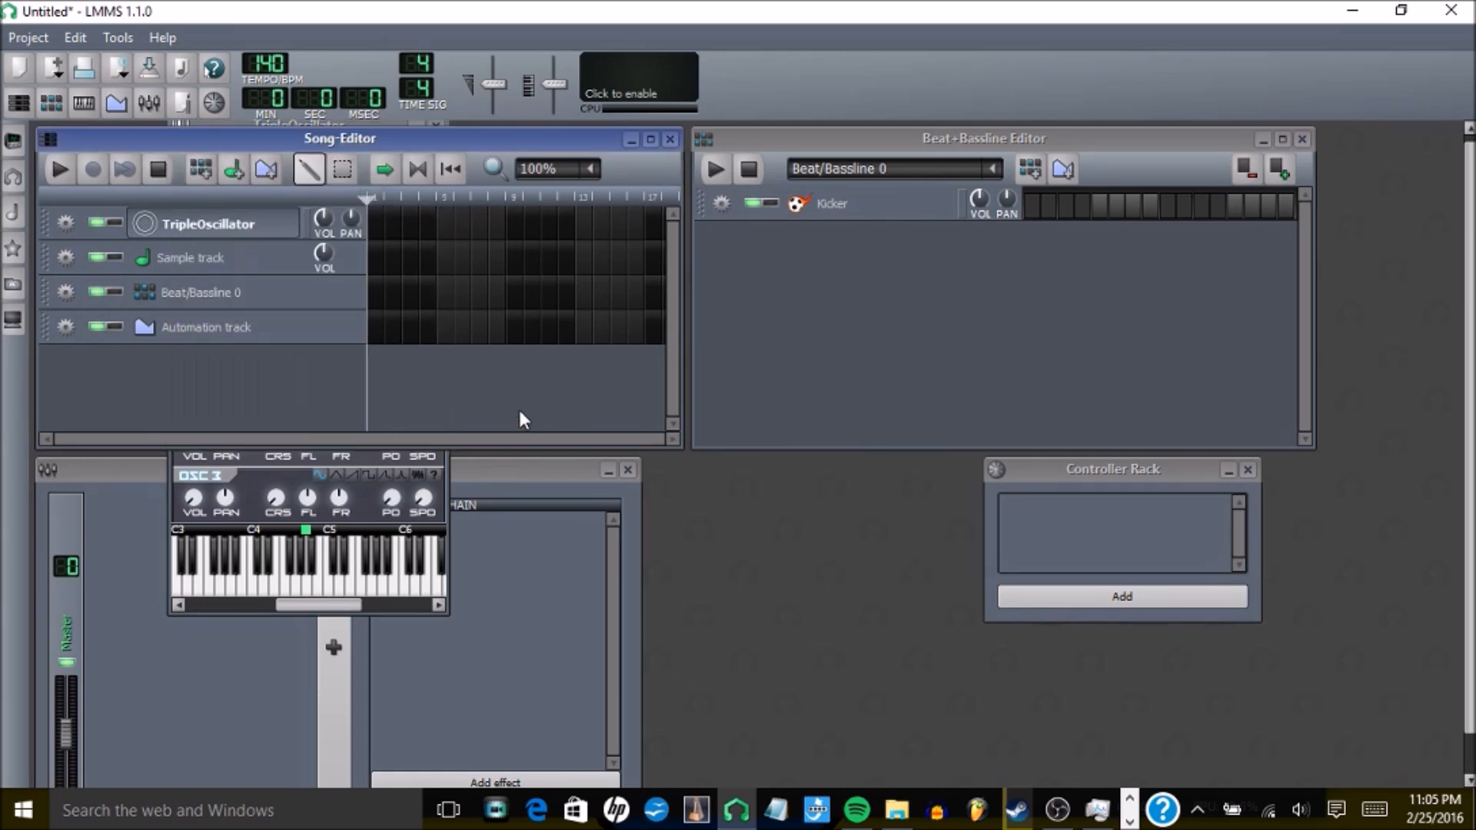
double_click(208, 223)
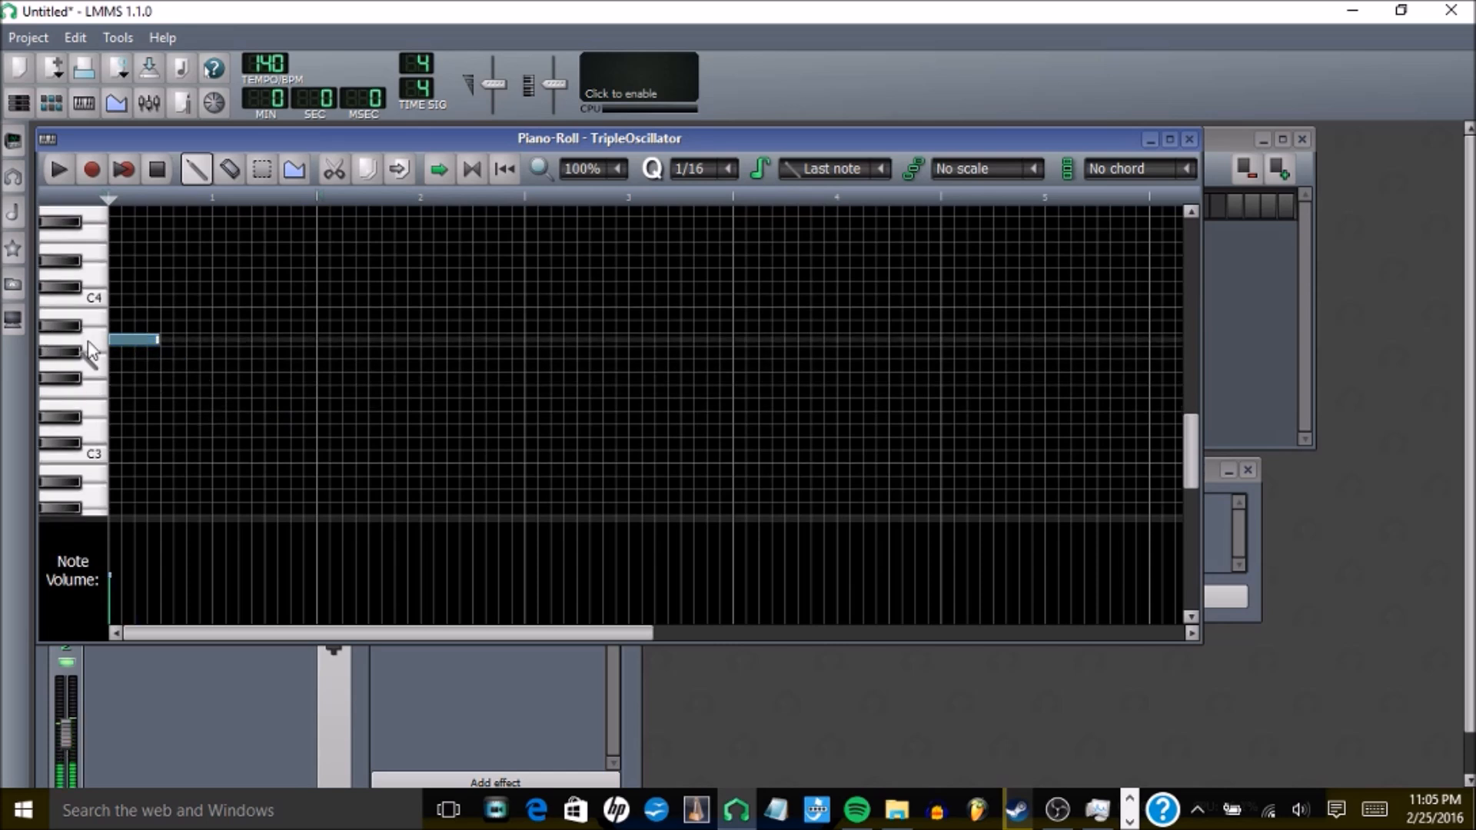
Step: Open the note's detuning automation and raise its starting level to about 13
drag(158, 340, 276, 340)
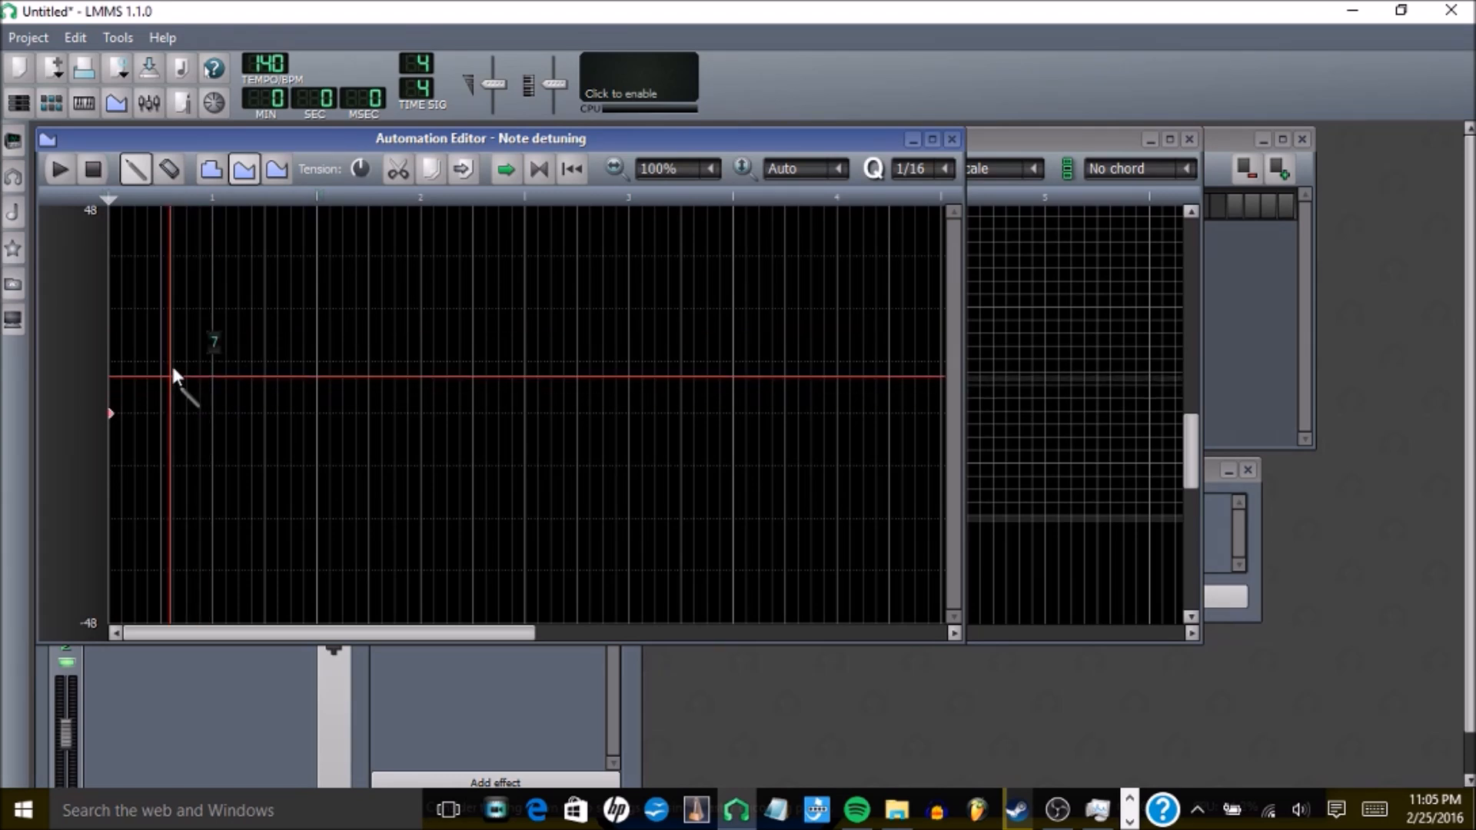
drag(169, 377, 169, 360)
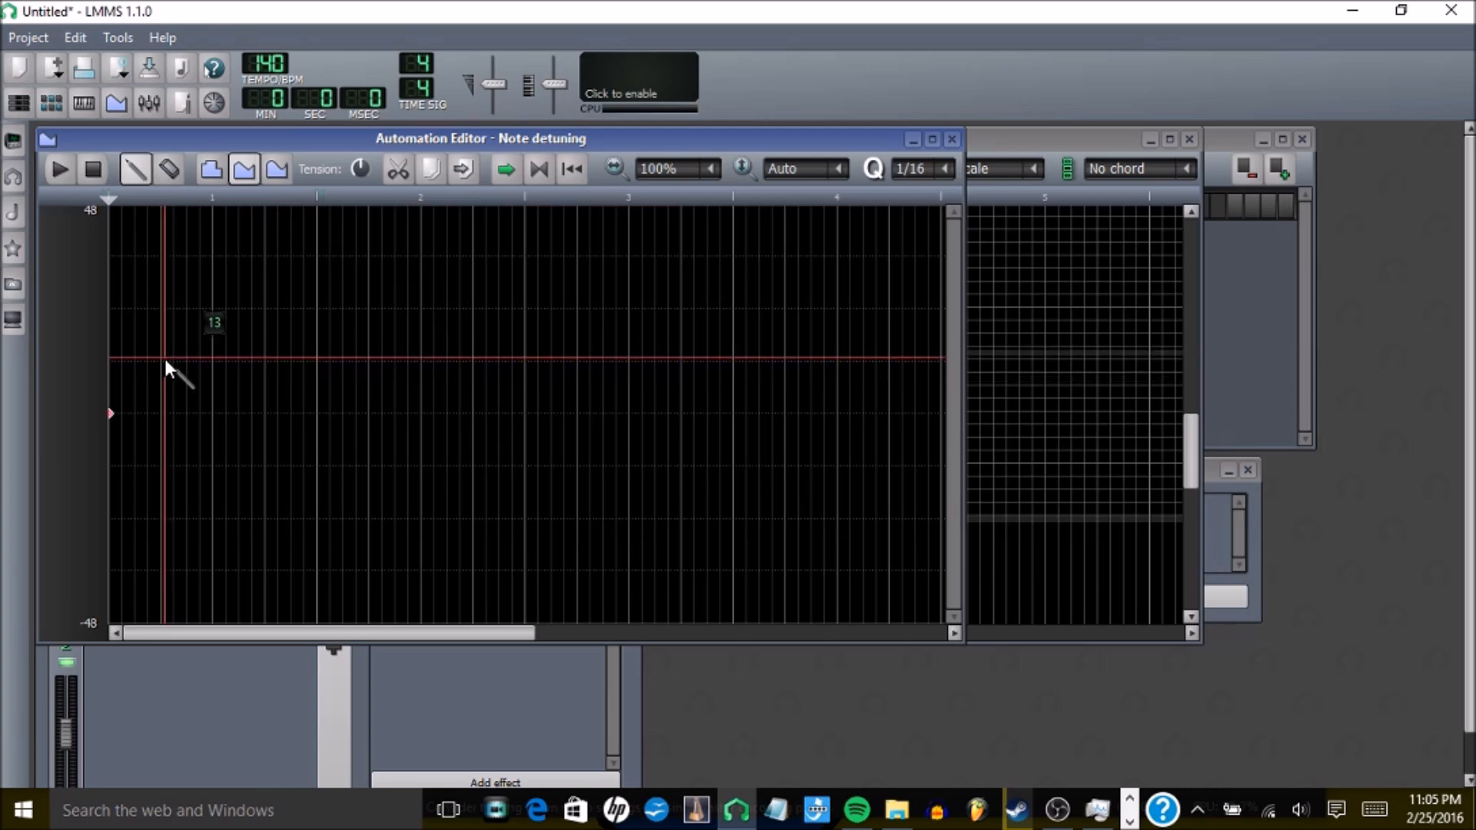